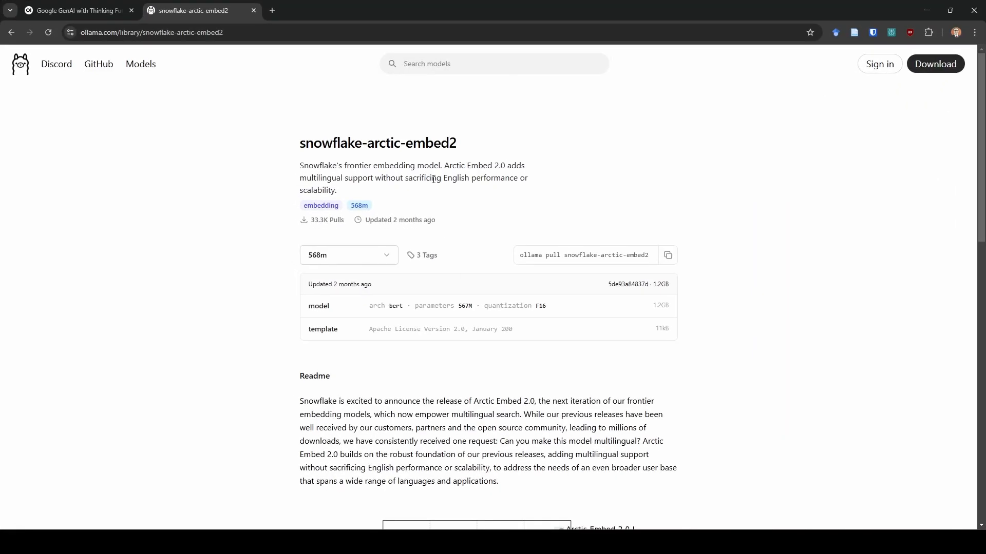
mouse_move(451, 194)
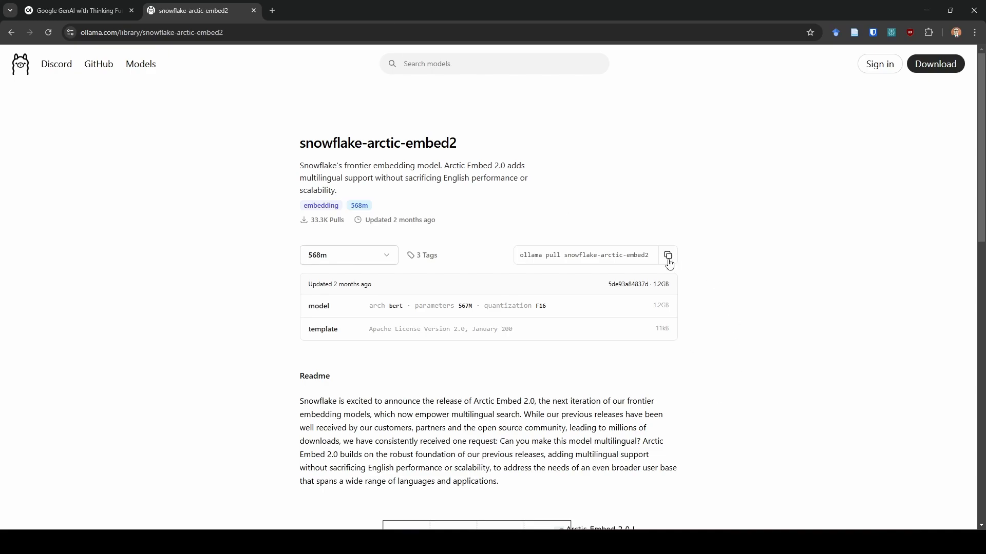
- Copy the 'ollama pull snowflake-arctic-embed2' command from the model page
click(667, 255)
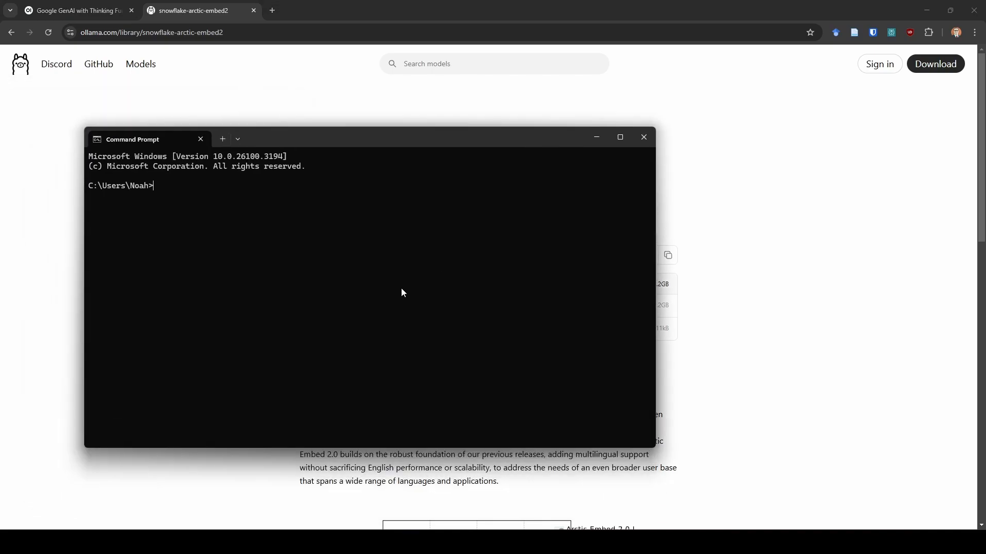
- Paste 'ollama pull snowflake-arctic-embed2' into the Command Prompt
text(ollama pull snowflake-arctic-embed2)
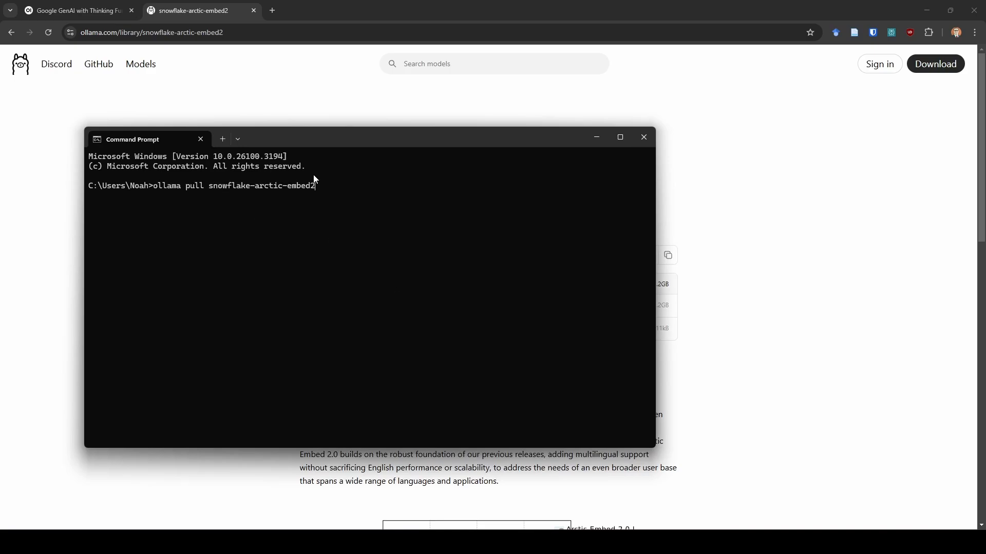
mouse_move(322, 186)
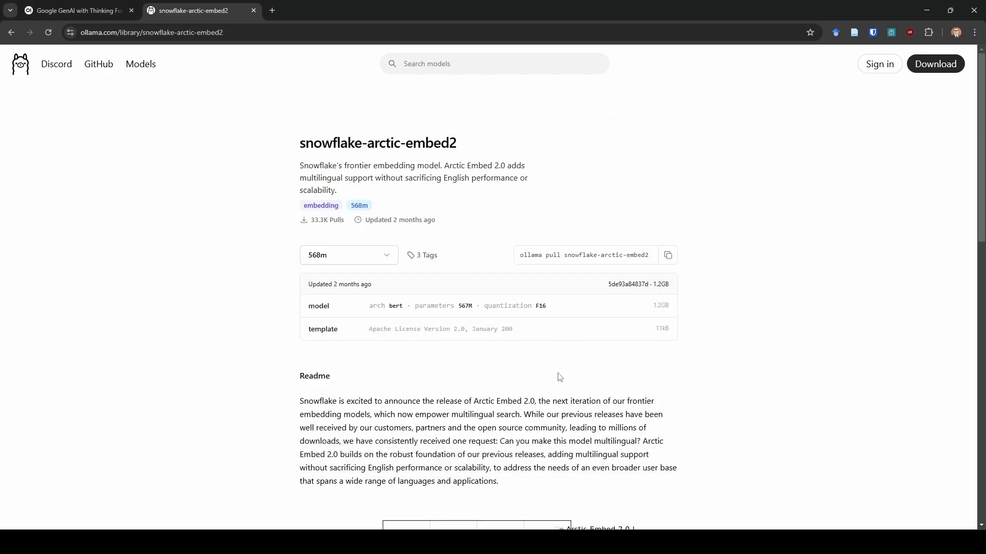
mouse_move(557, 383)
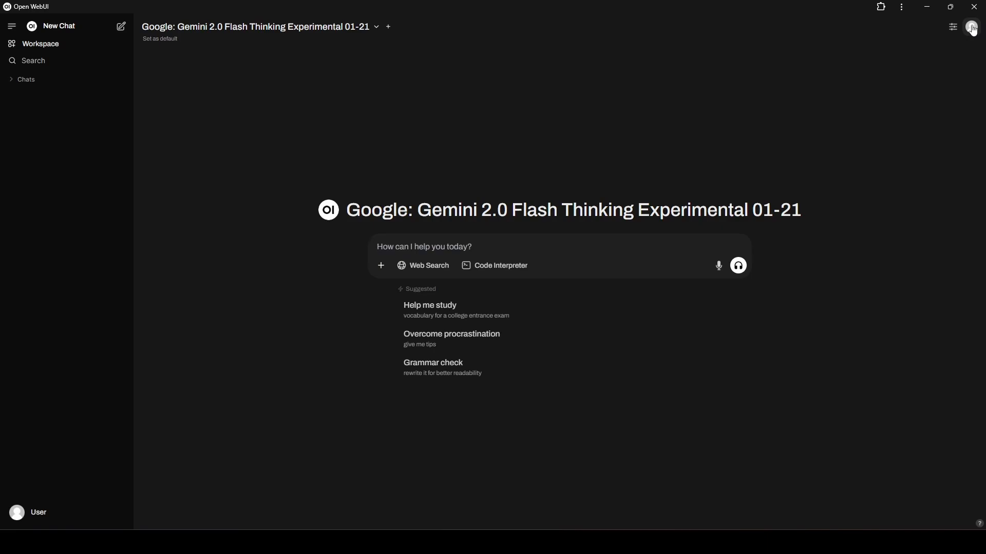
- Go from the profile menu to the Admin Panel's General settings page
click(971, 27)
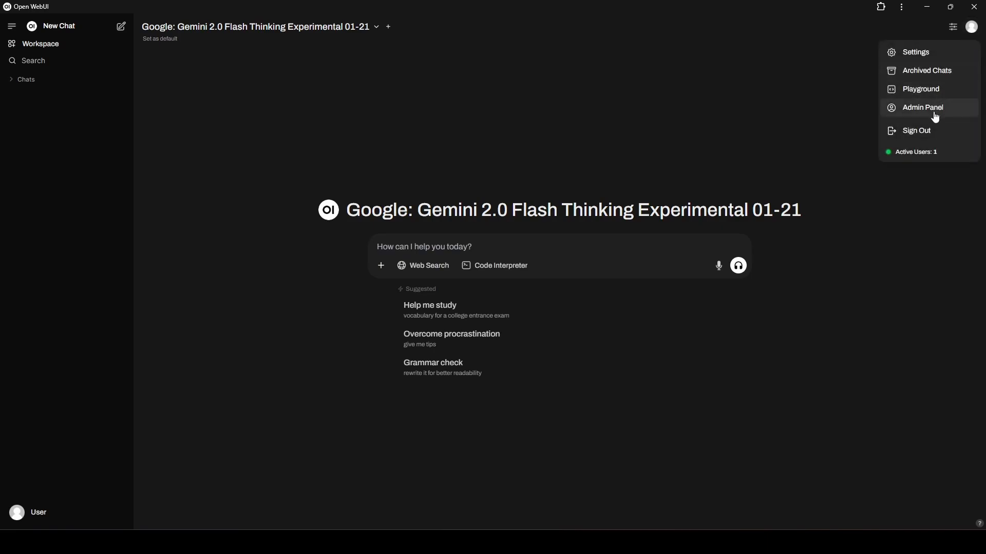
click(922, 107)
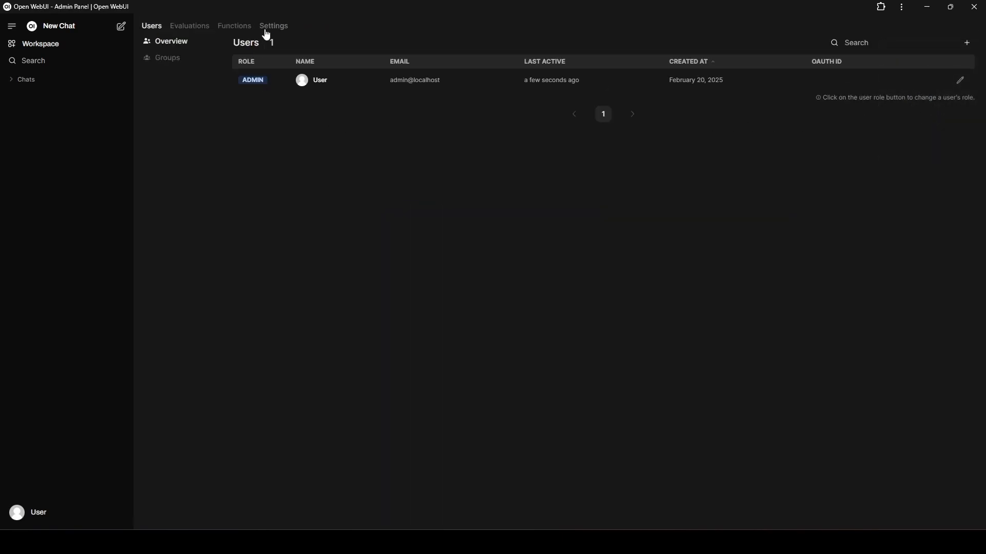
click(273, 26)
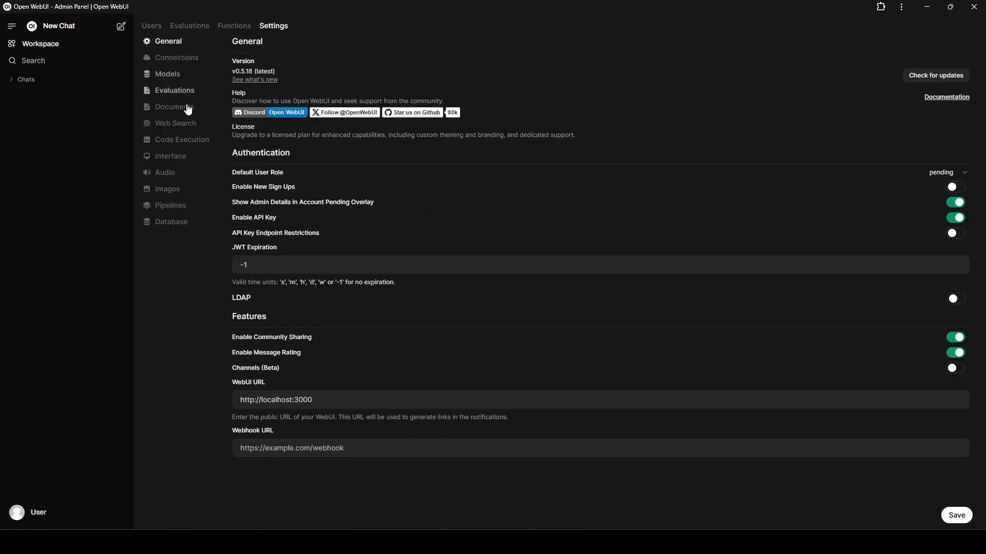
- Show the Documents settings with snowflake-arctic-embed2 as the Ollama embedding model
click(174, 107)
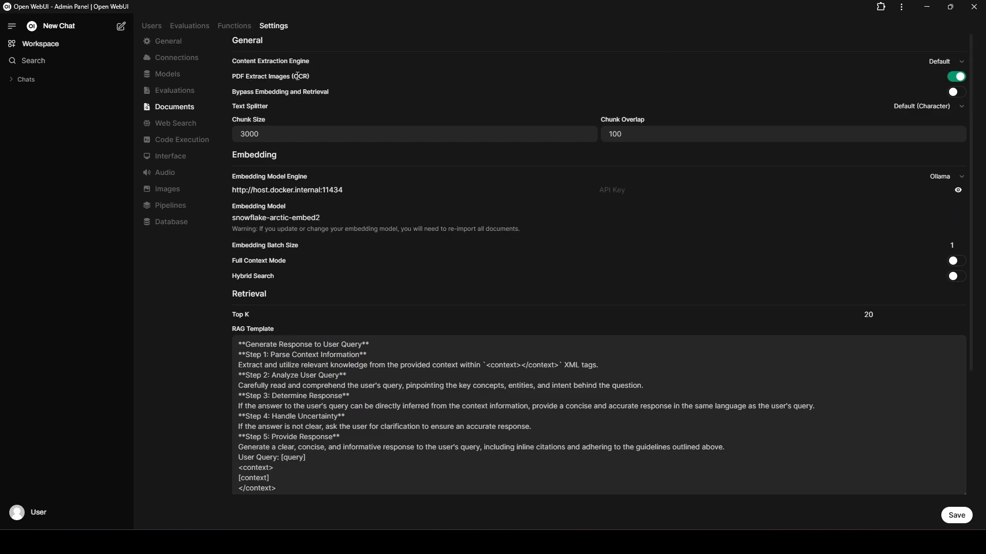
mouse_move(321, 114)
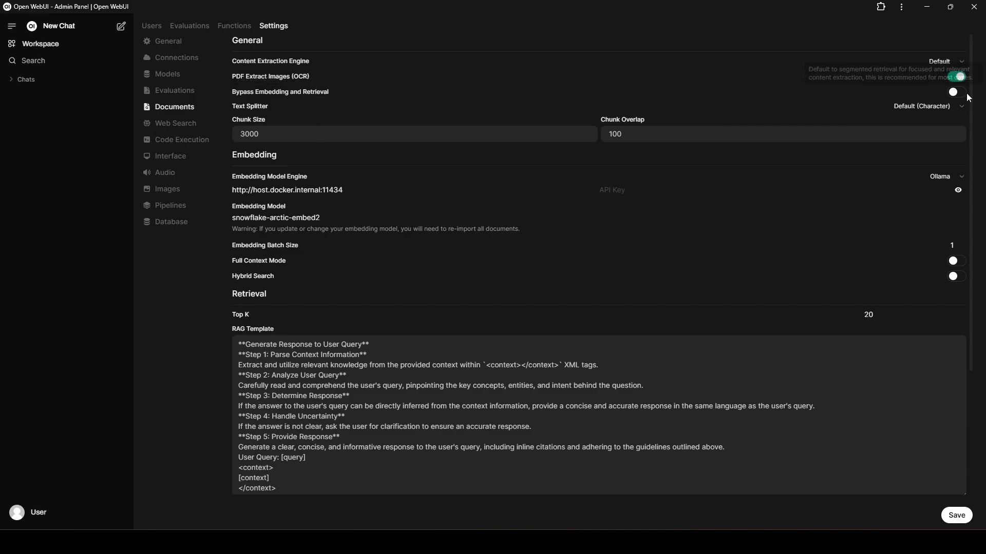
click(956, 76)
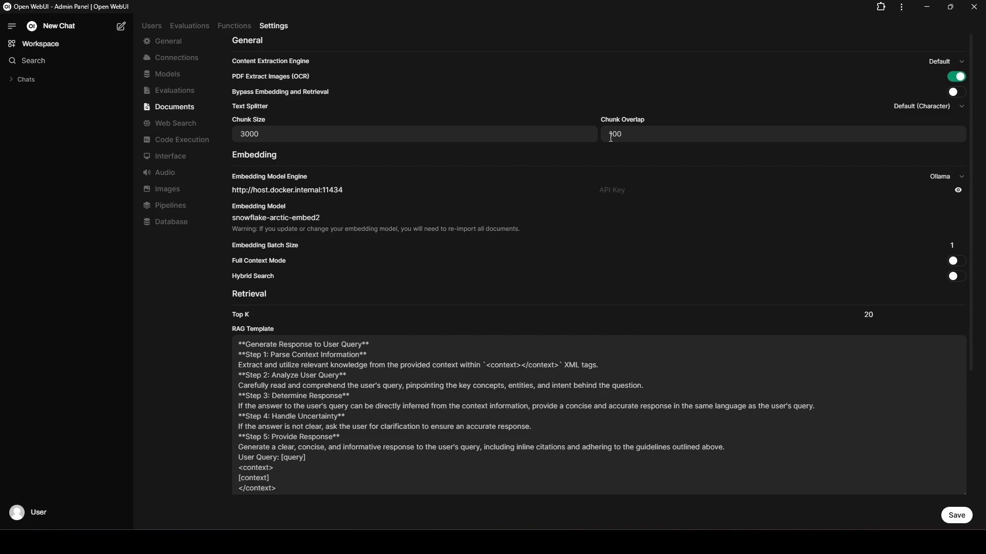
mouse_move(267, 184)
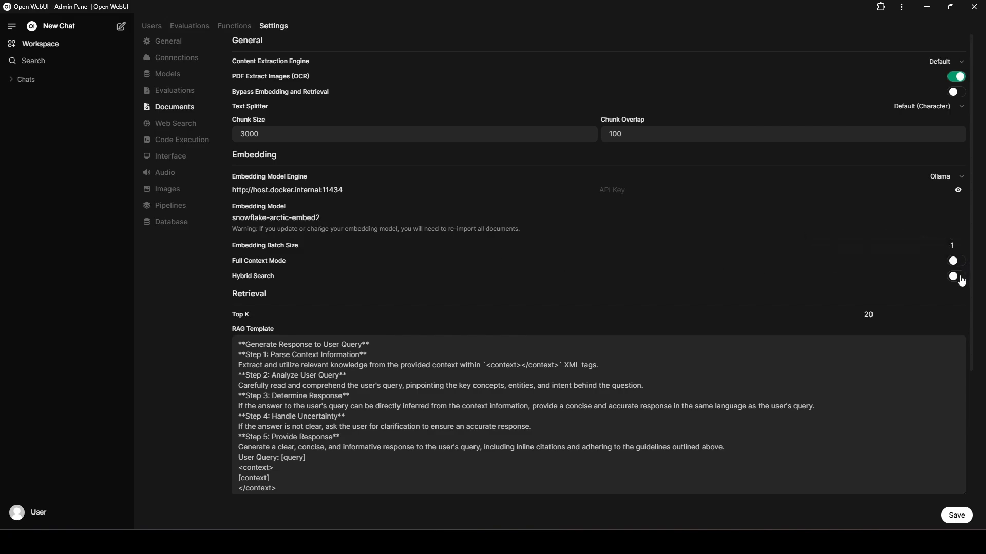
scroll(down, 3)
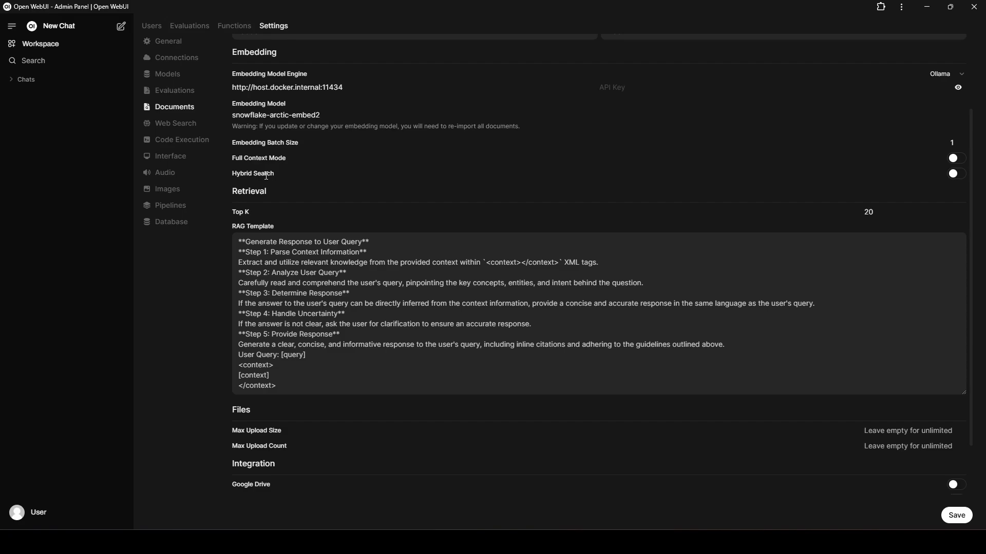
mouse_move(878, 175)
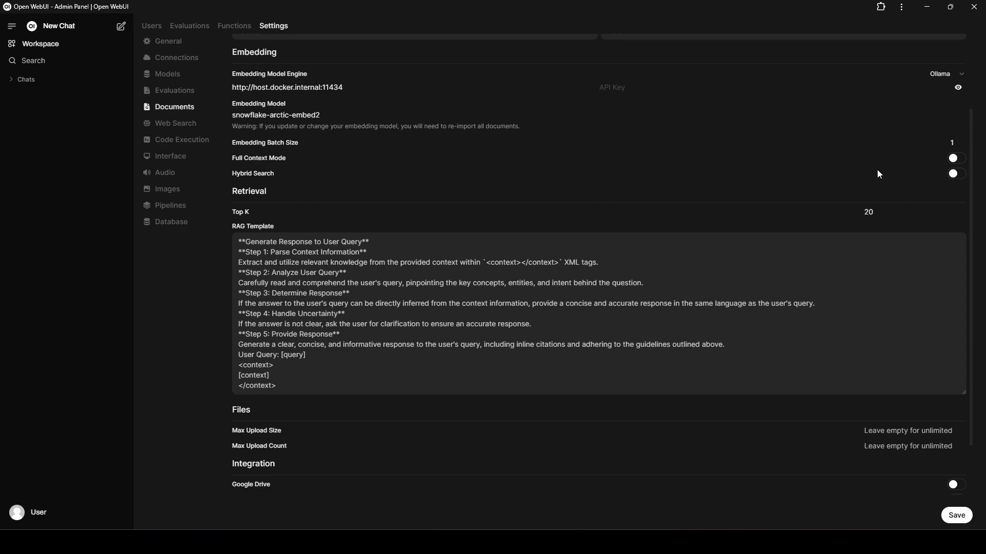
mouse_move(846, 228)
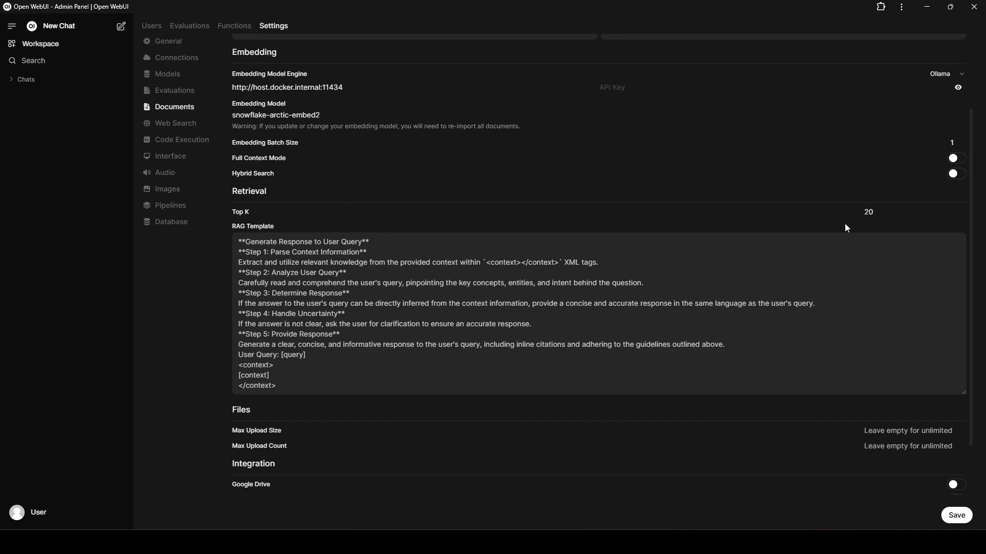
scroll(down, 3)
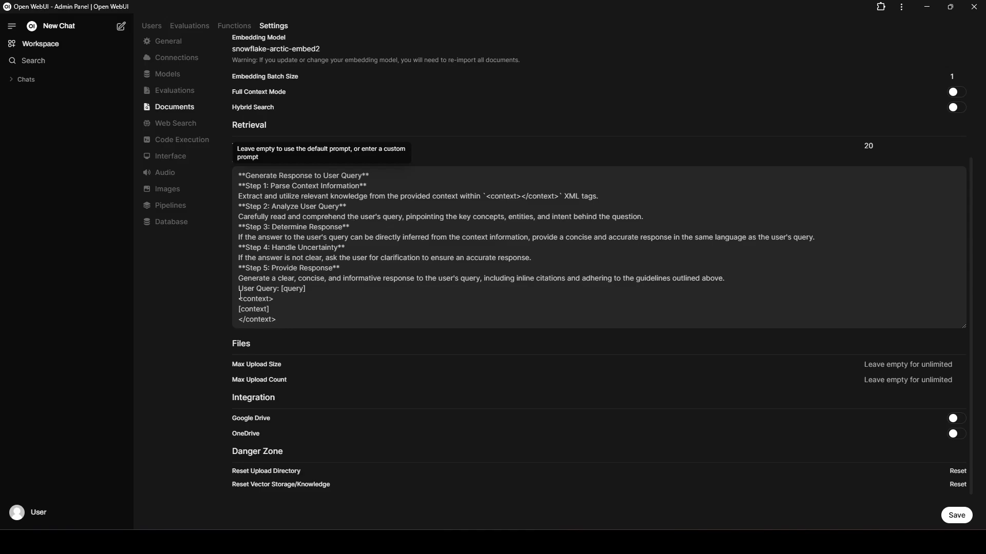
mouse_move(703, 393)
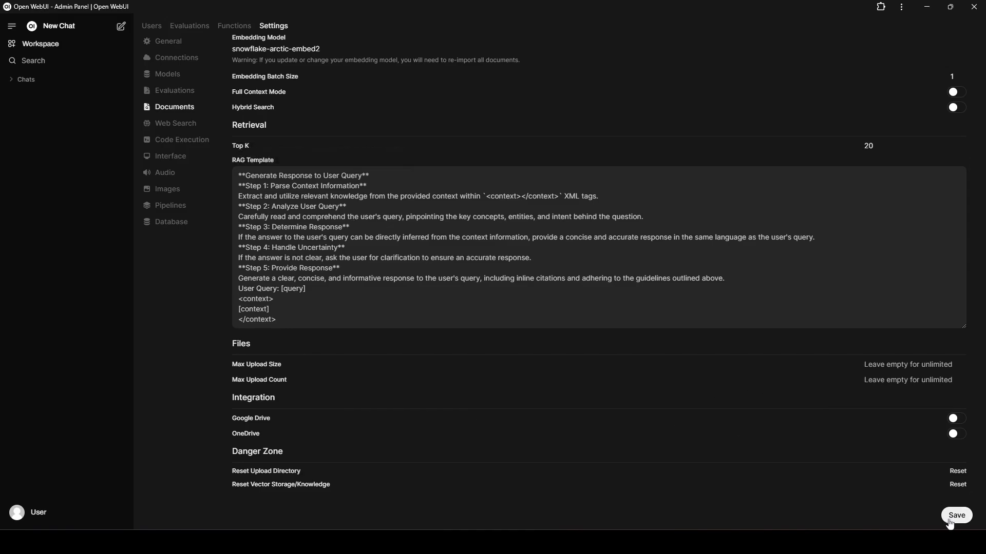
mouse_move(960, 429)
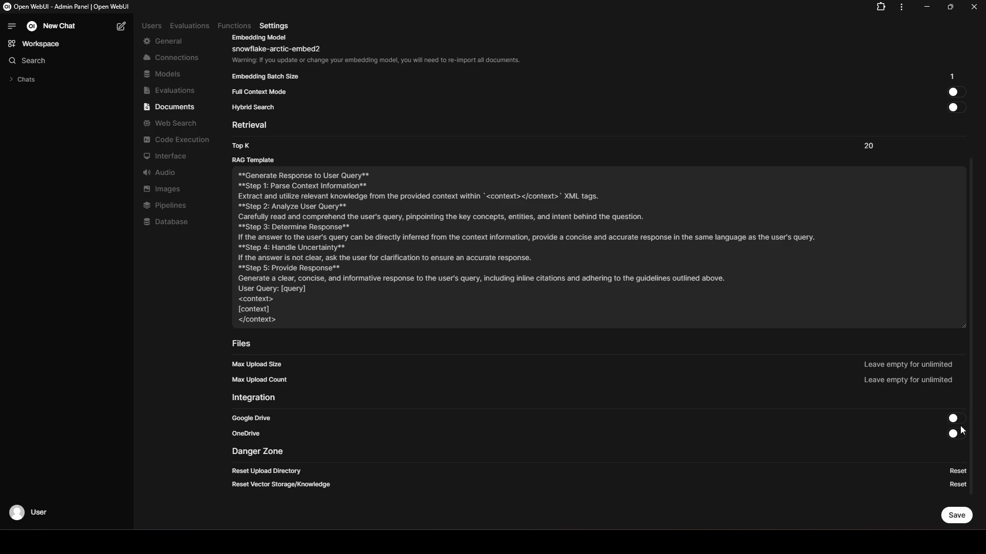
mouse_move(942, 460)
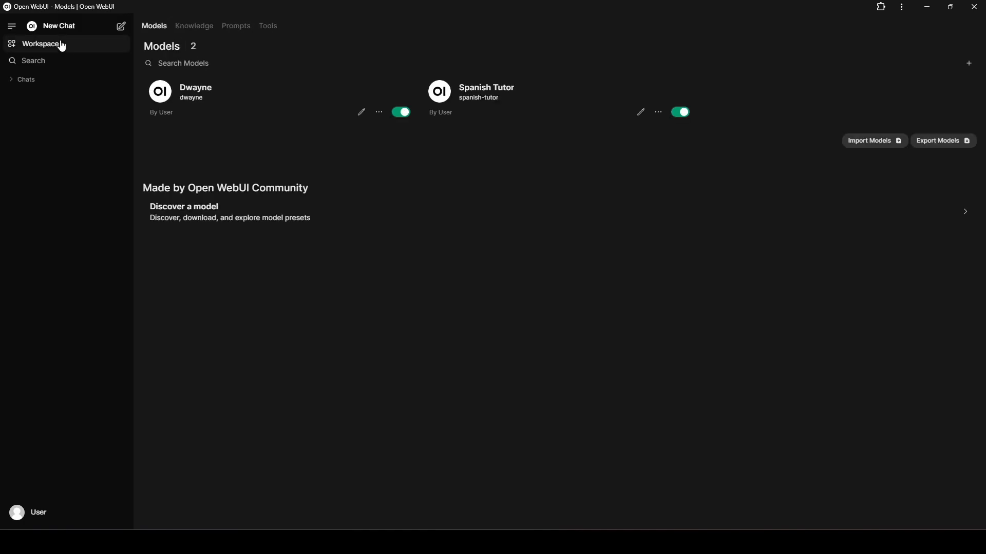
- Create a private knowledge base named 122222 with description 122222 from Workspace > Knowledge
click(194, 26)
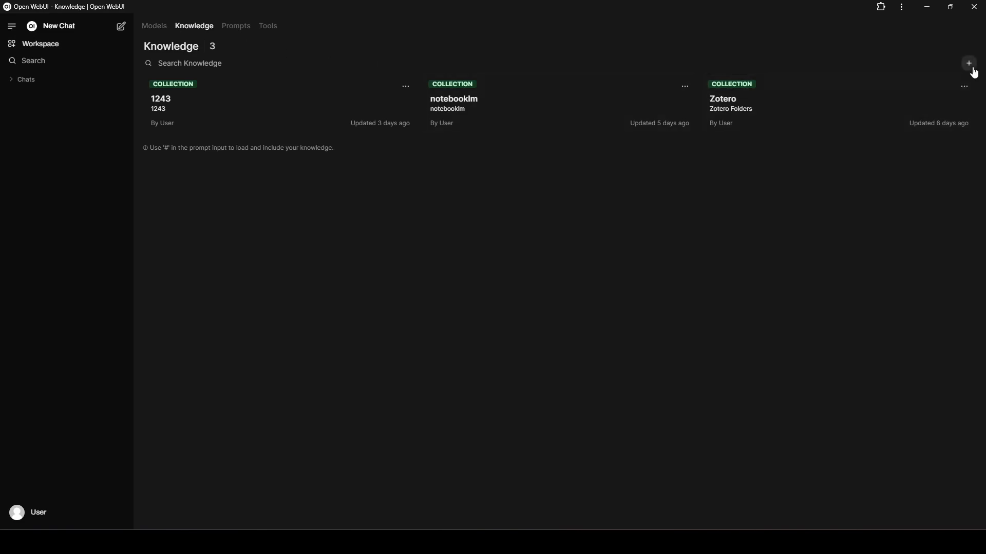
click(968, 63)
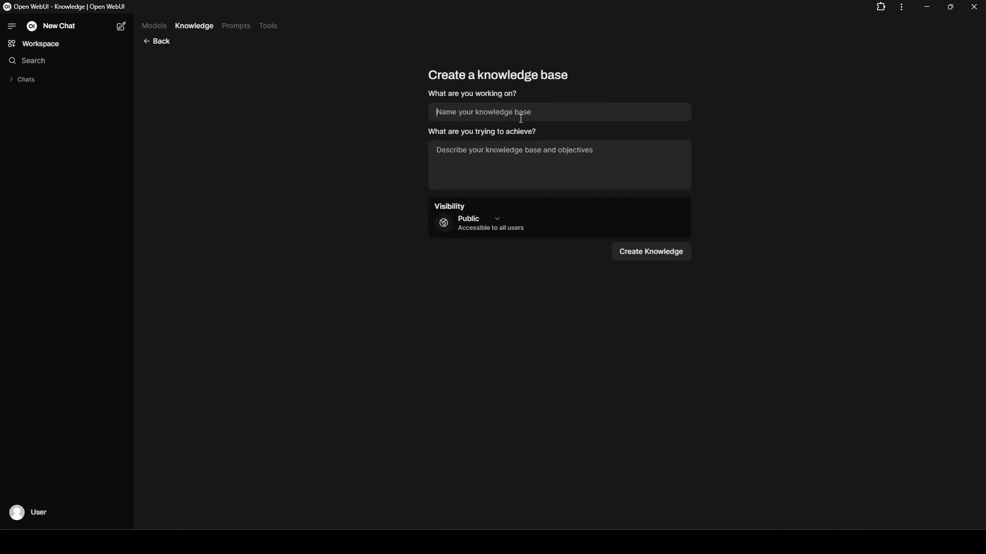
text(122222)
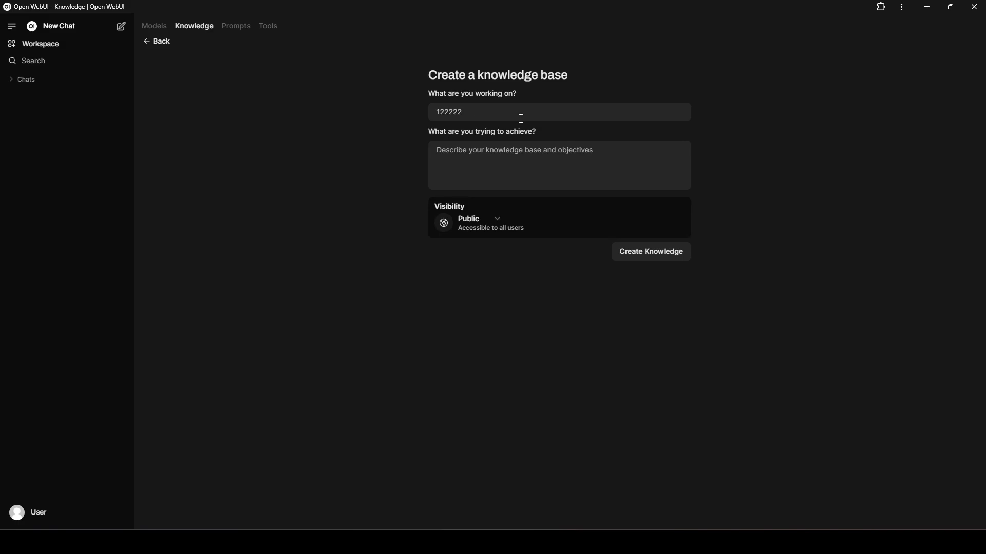
text(122222)
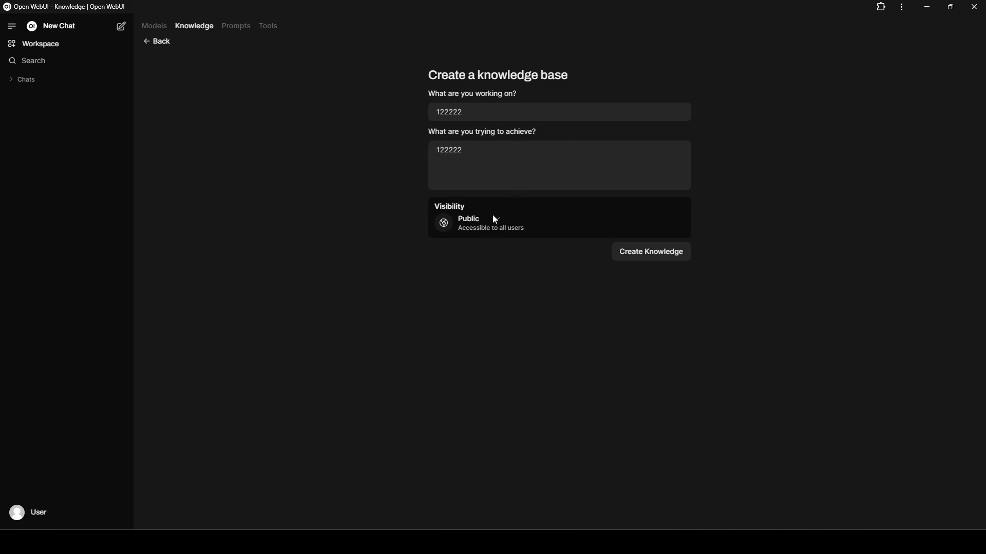
click(477, 219)
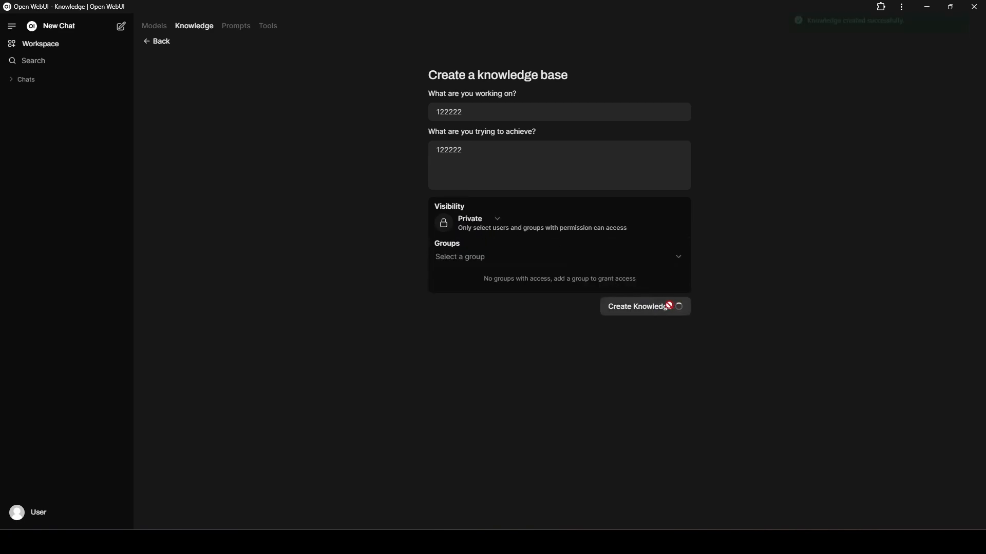
click(637, 307)
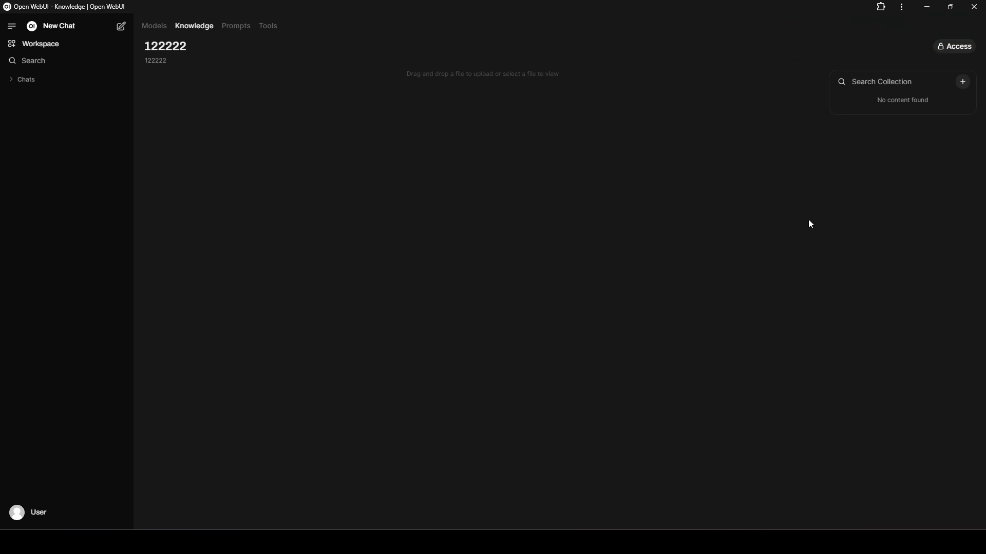
mouse_move(891, 100)
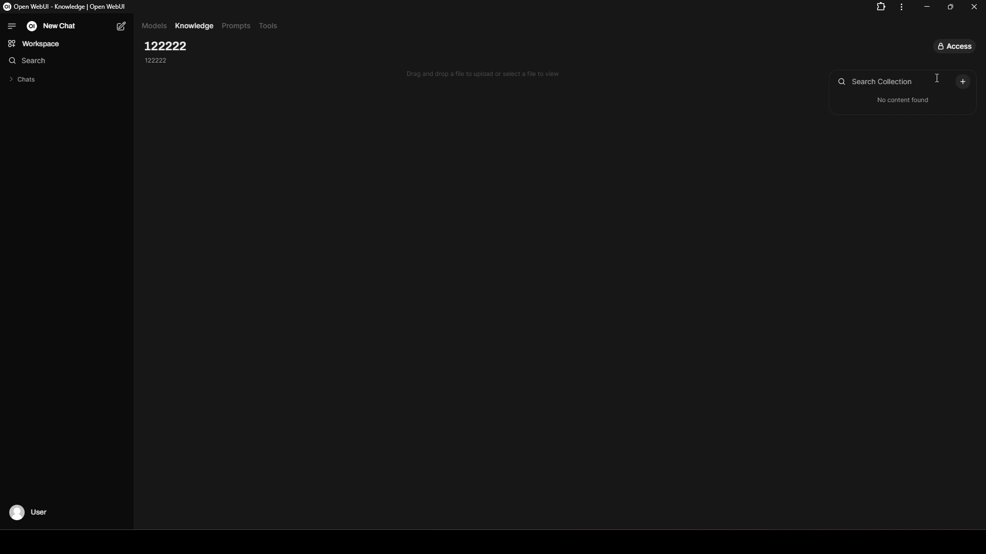
- Choose Upload directory to add a whole folder to the 122222 collection
click(961, 81)
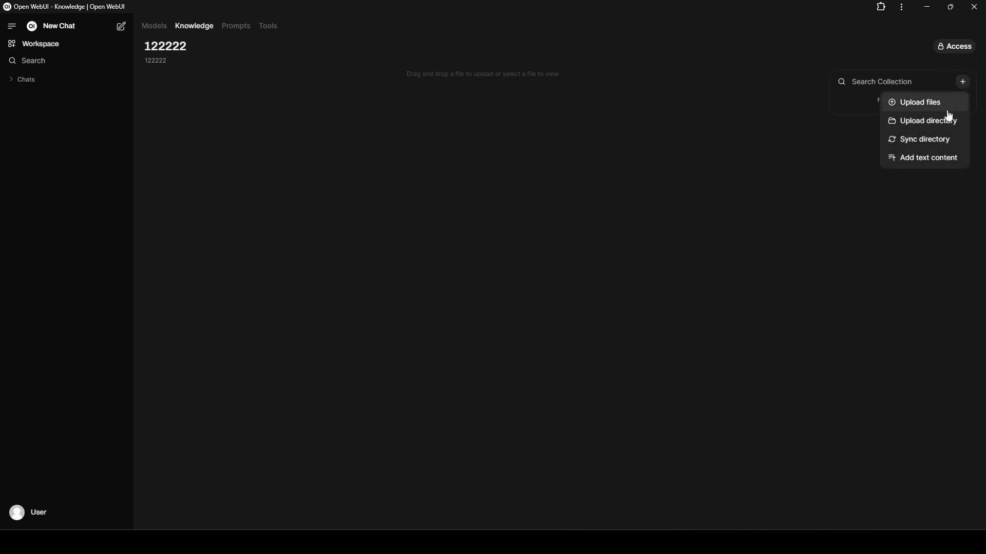
click(918, 101)
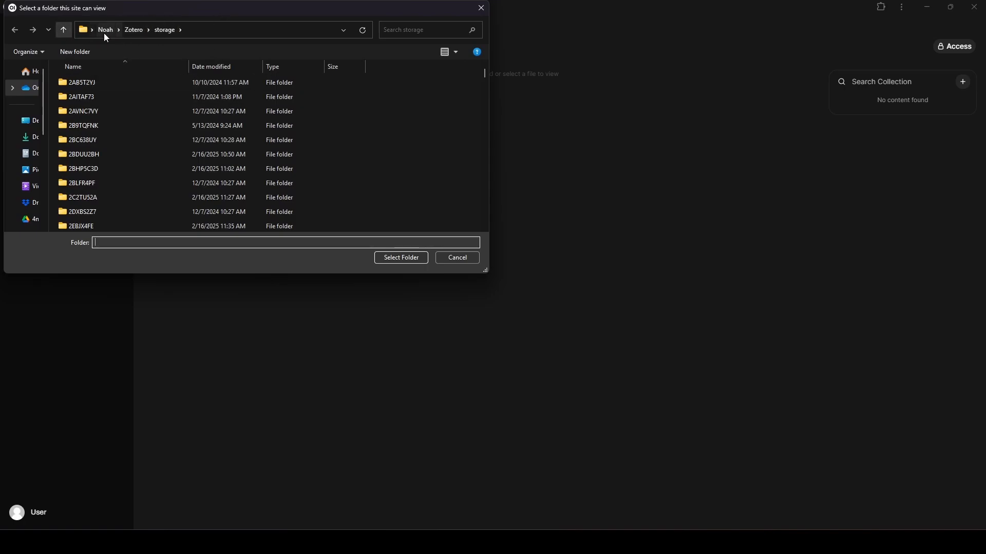
- Browse to C: > Users > user > Zotero > storage, then close the picker without selecting
click(92, 29)
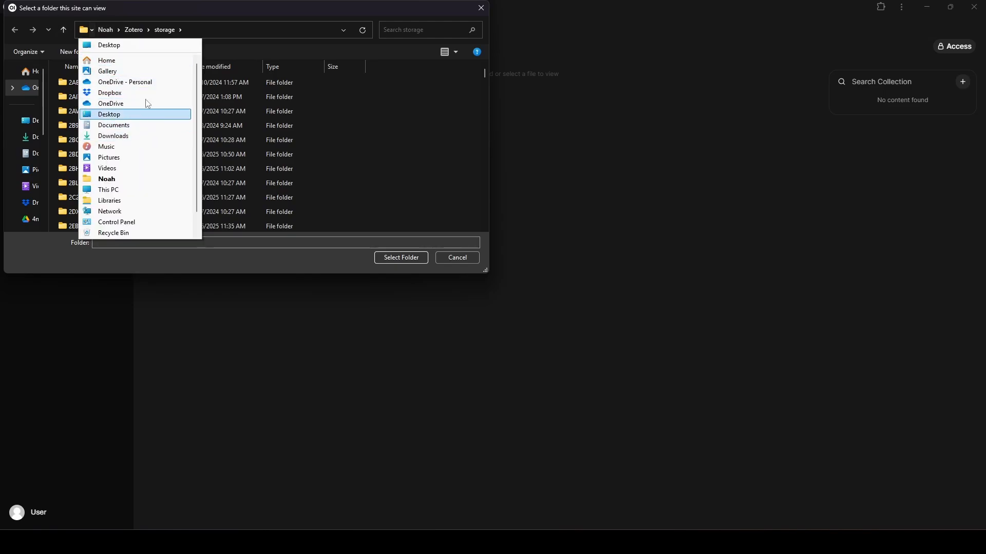
click(108, 192)
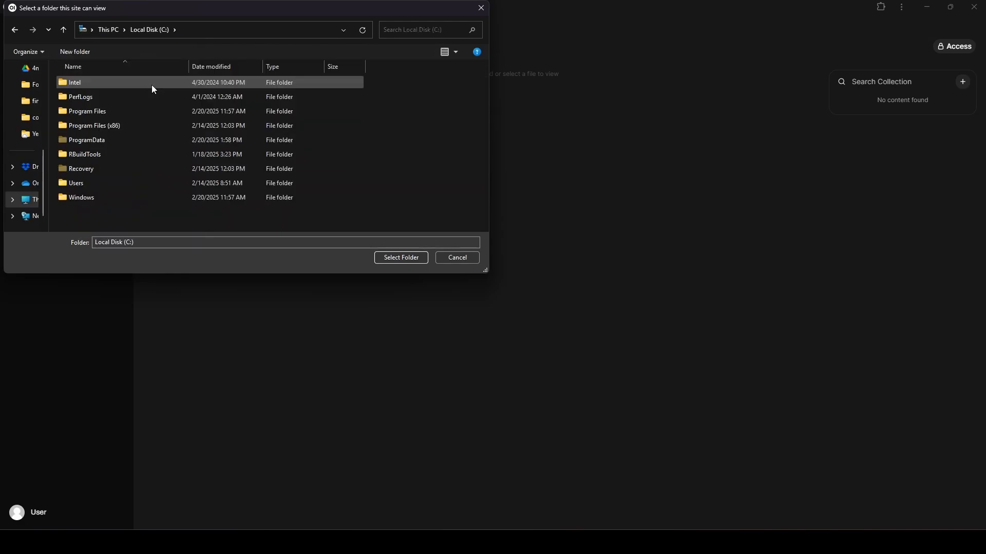
double_click(75, 183)
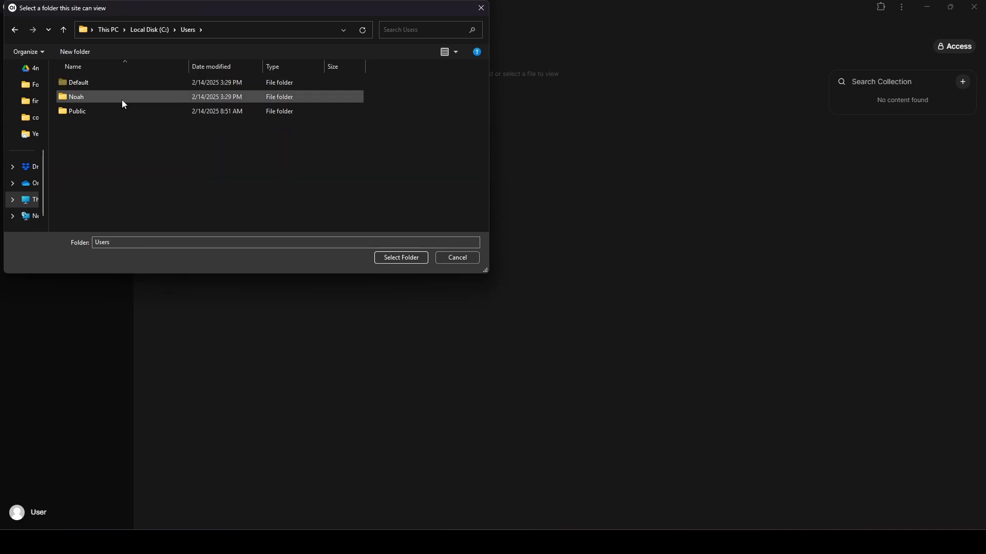
double_click(76, 96)
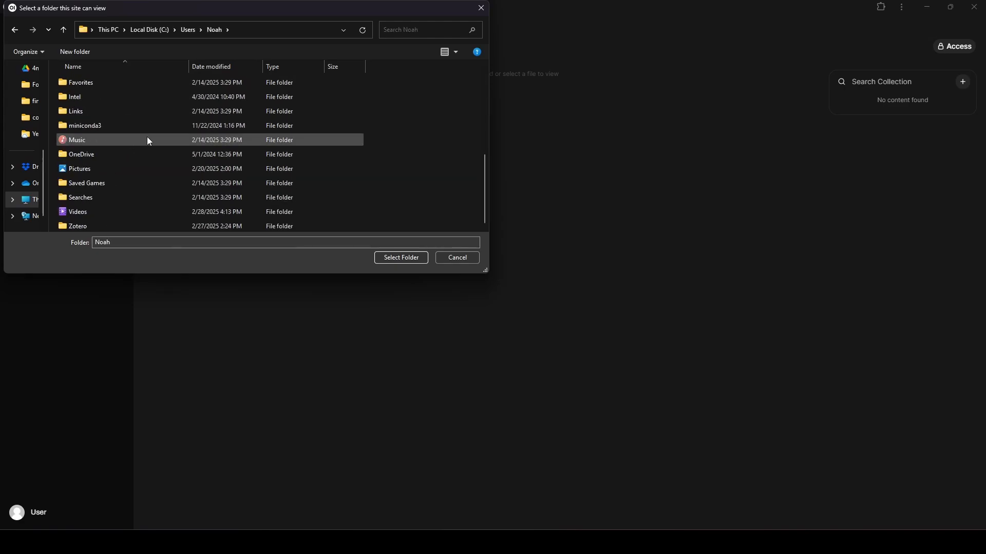
click(104, 226)
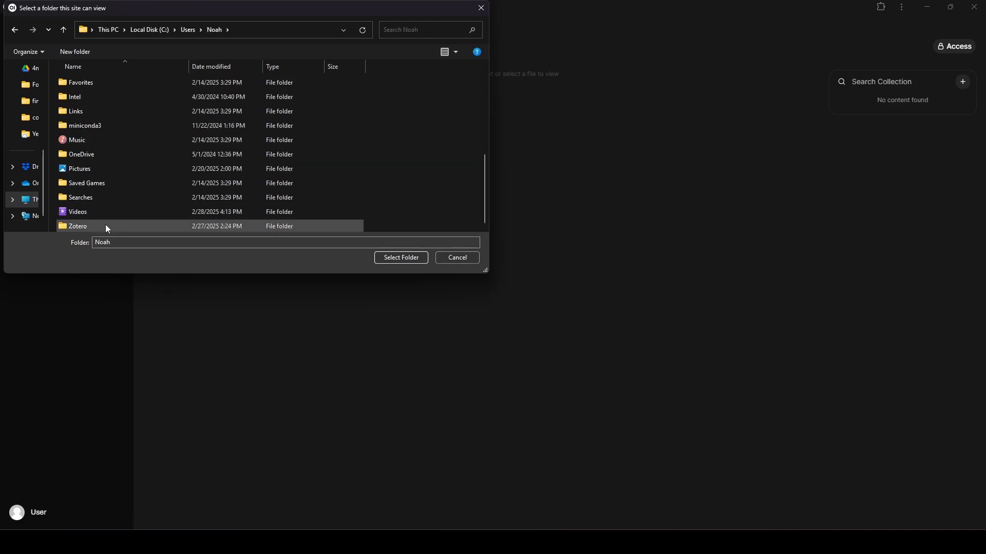
double_click(78, 226)
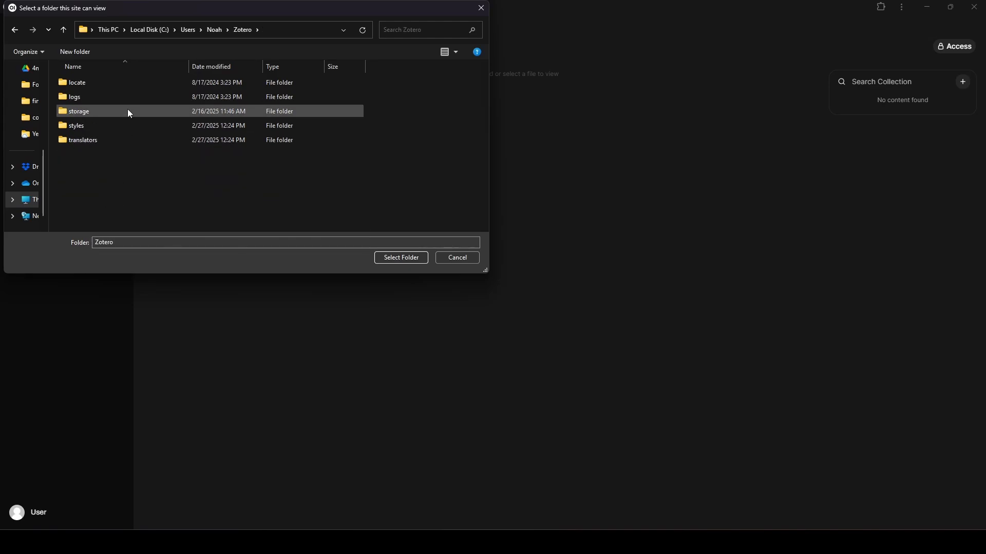
double_click(78, 111)
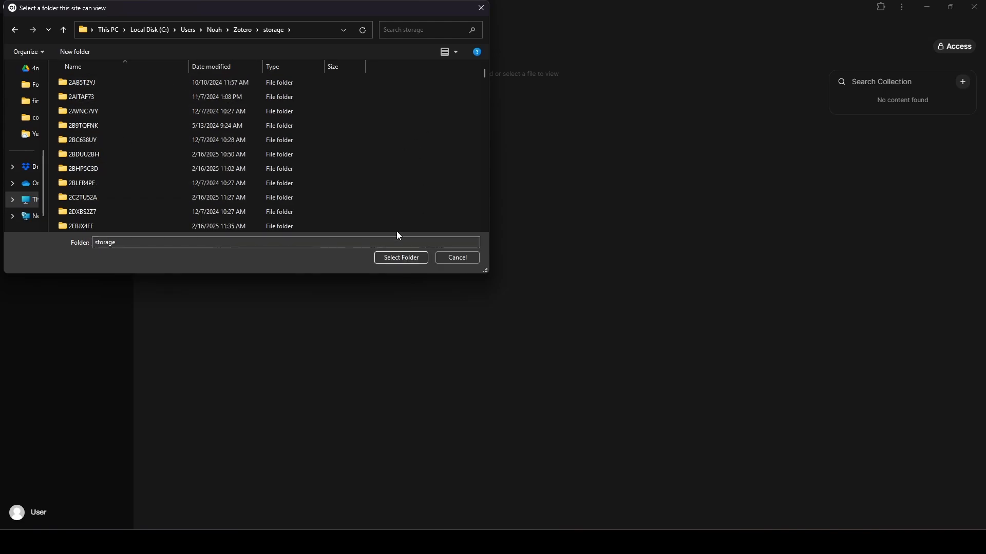
mouse_move(429, 154)
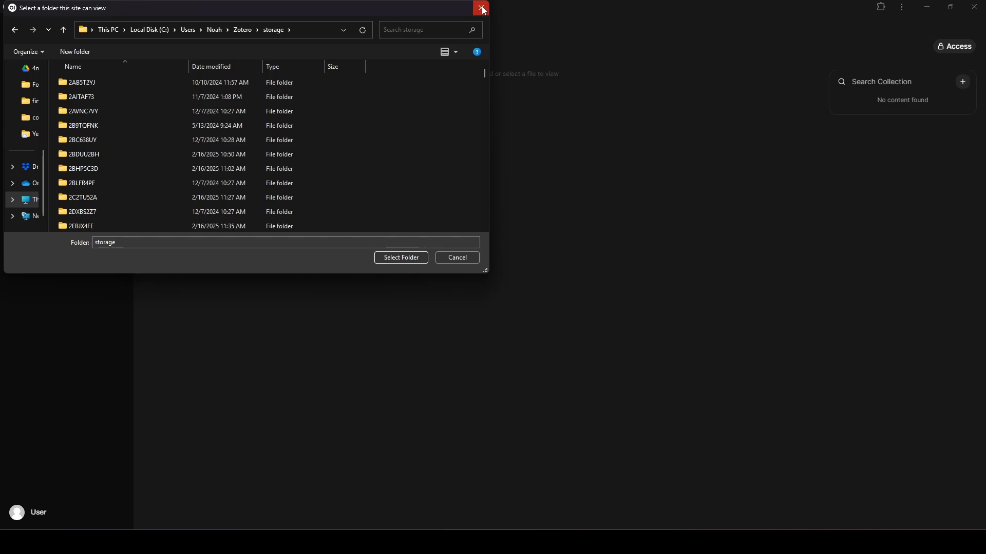
click(481, 8)
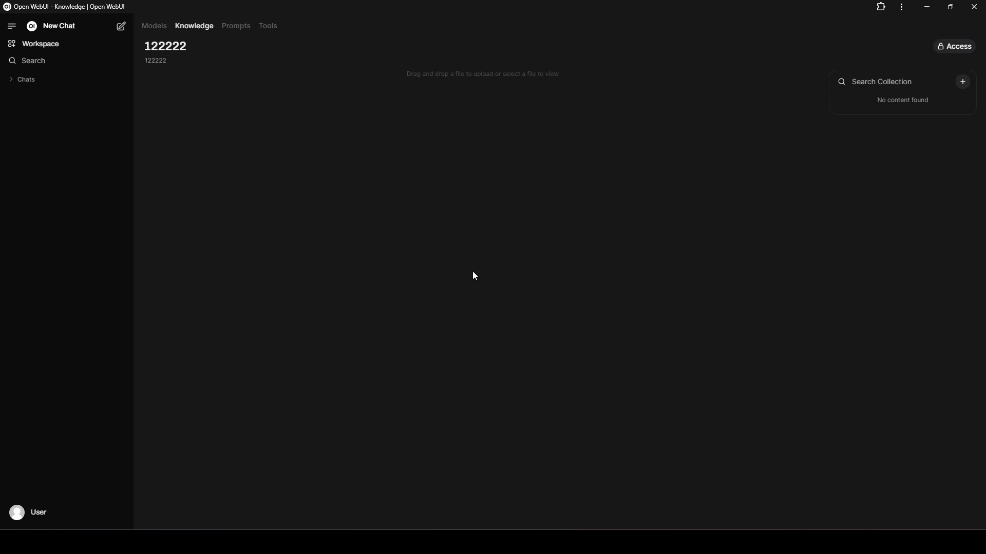
mouse_move(202, 161)
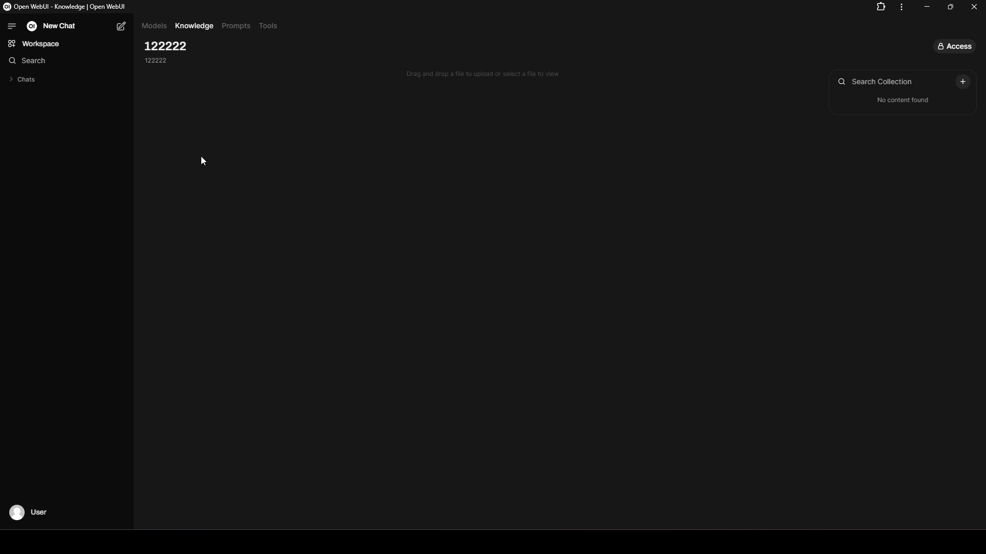
mouse_move(264, 194)
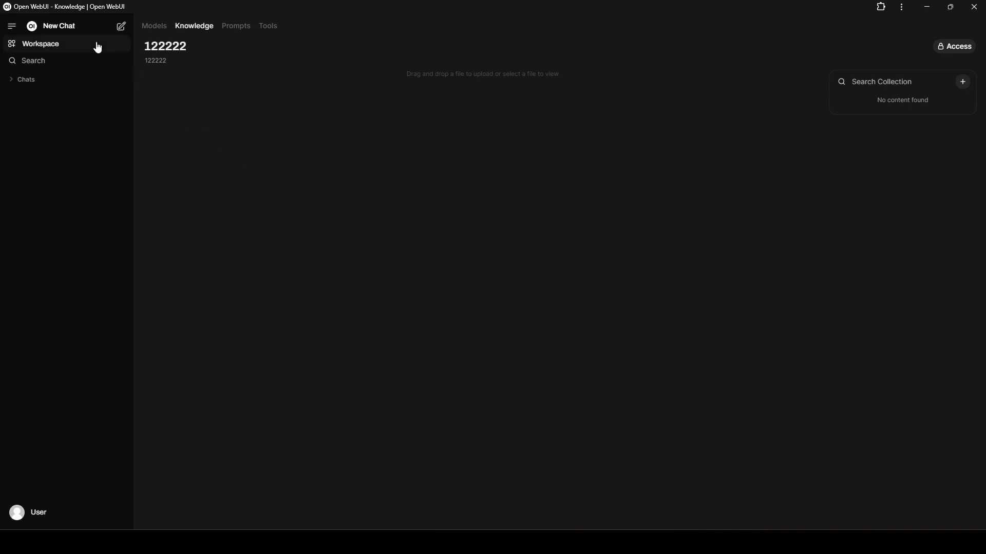
- Reach the Admin Panel's Functions list from a new chat
click(60, 25)
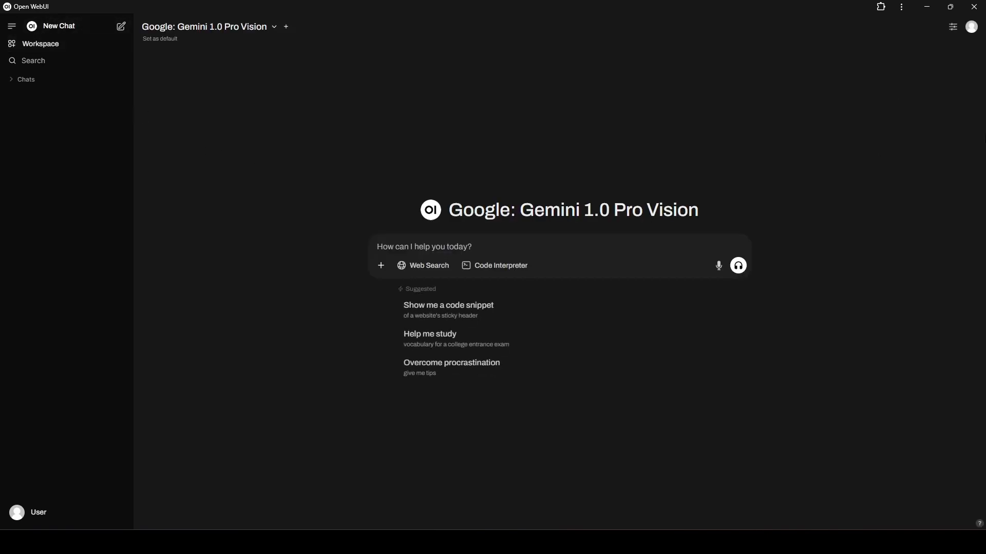
click(976, 27)
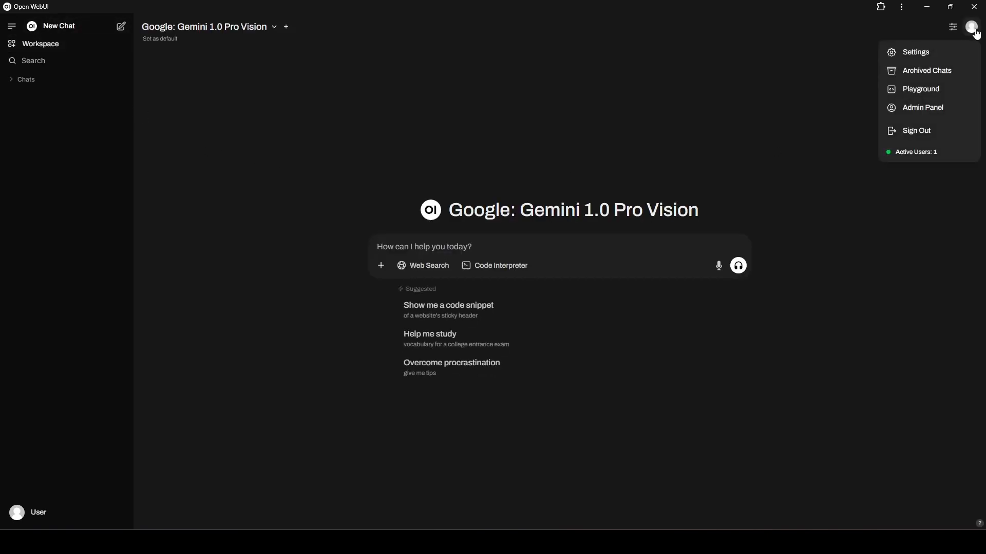
mouse_move(941, 108)
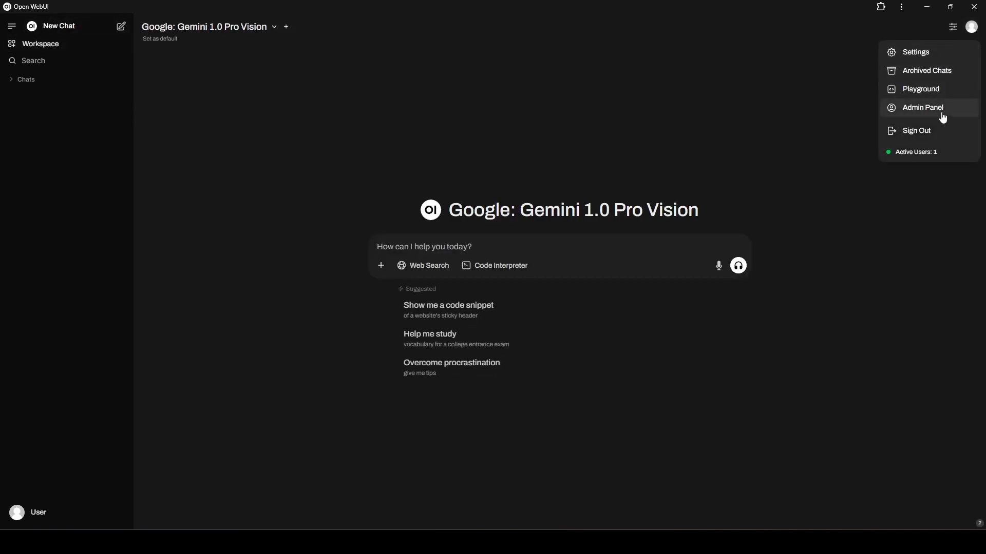
click(922, 107)
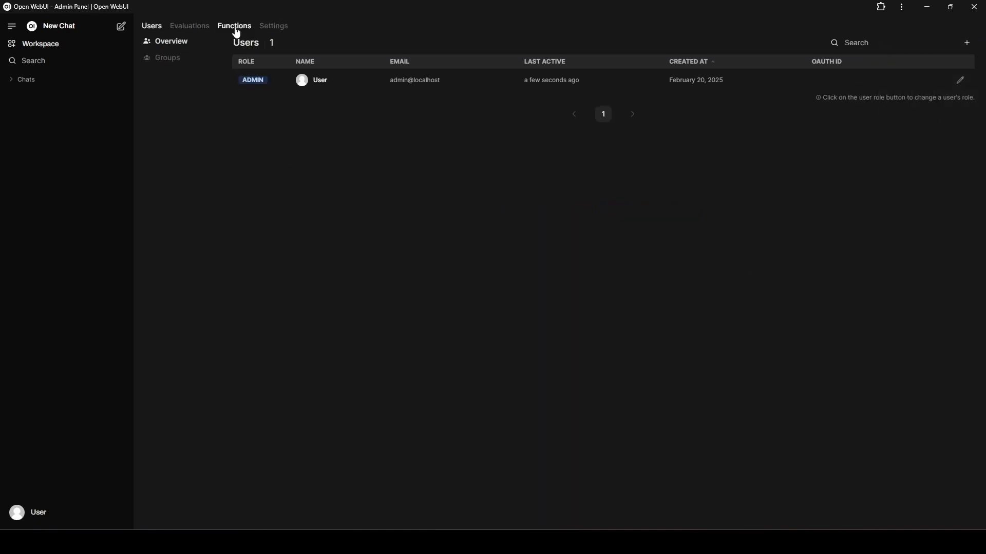
click(234, 25)
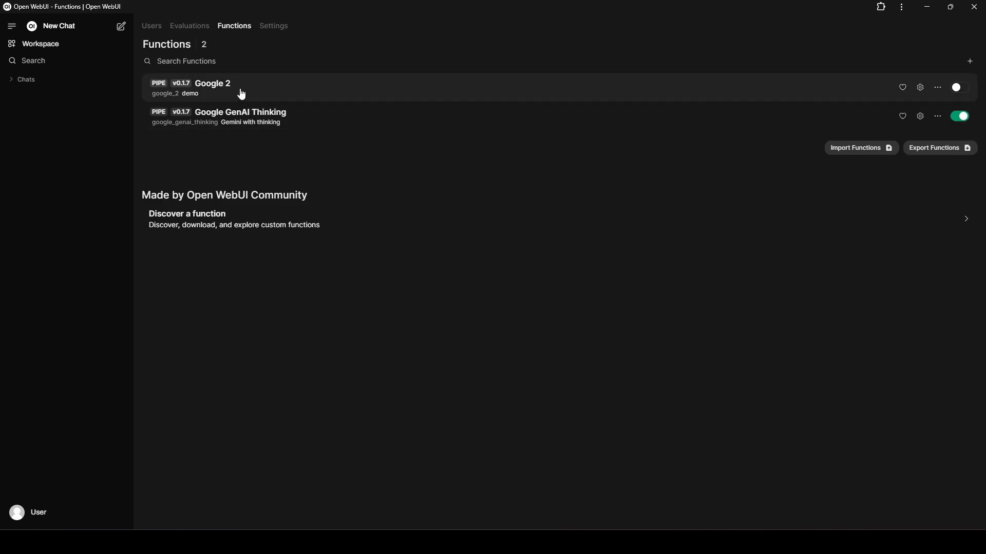
mouse_move(808, 105)
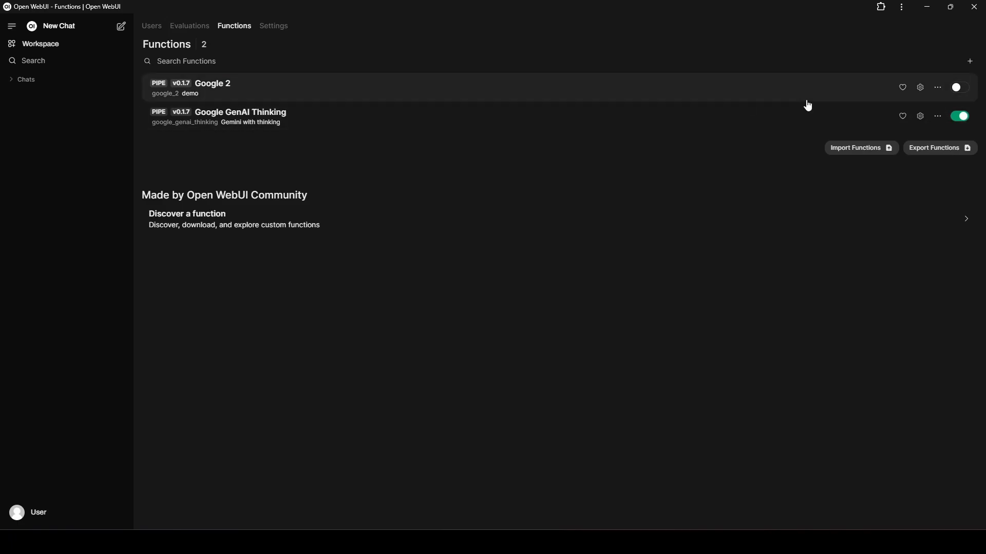
- Delete the Google 2 function from the installed functions
click(936, 86)
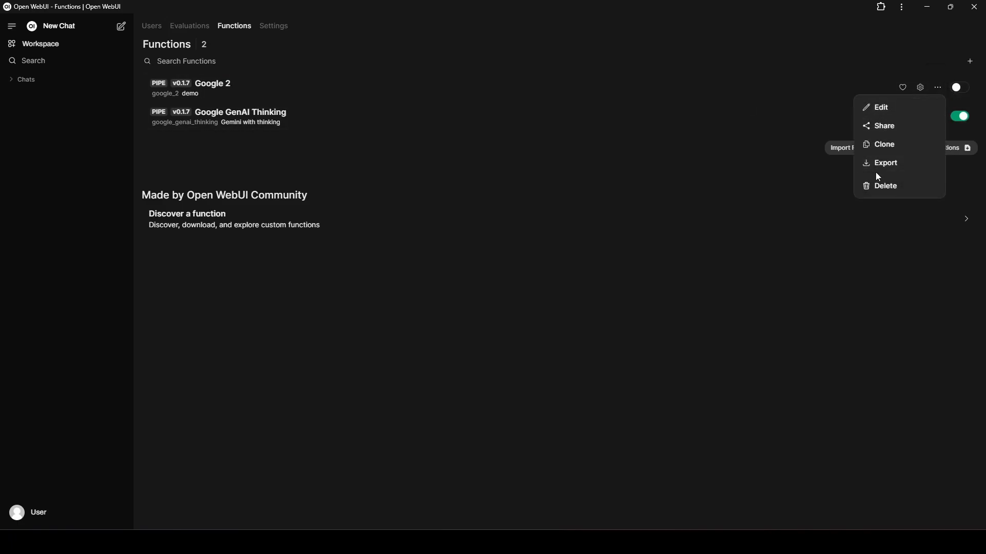
click(884, 186)
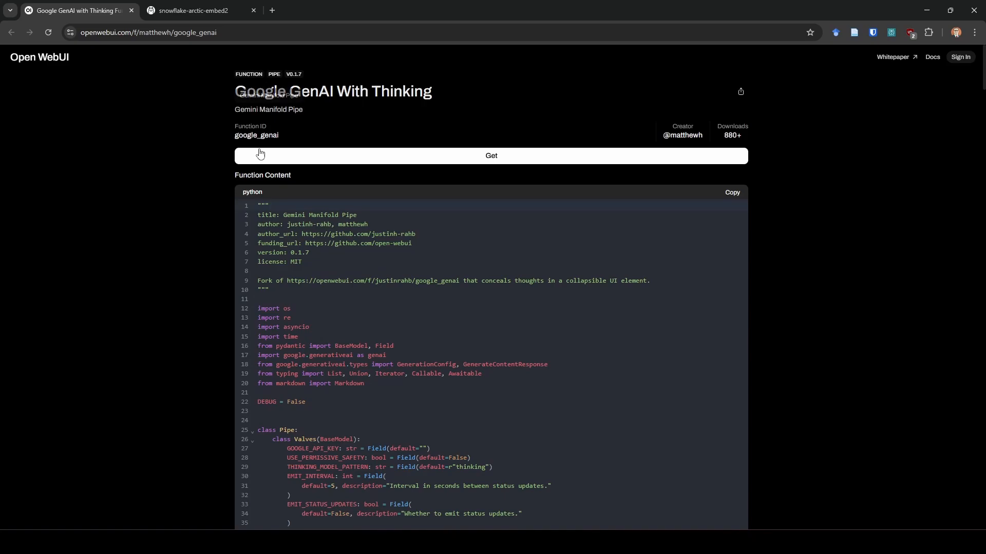
mouse_move(133, 300)
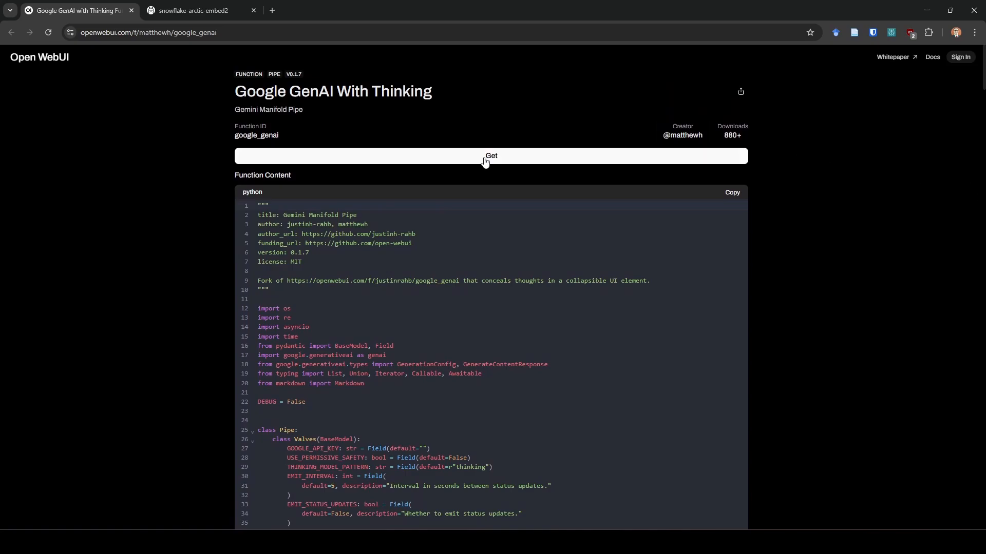
mouse_move(758, 215)
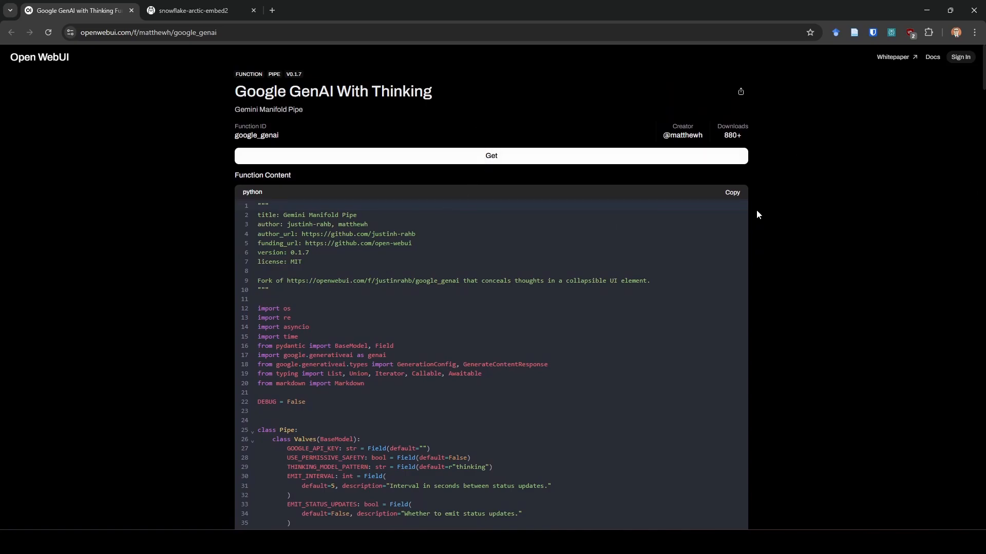
mouse_move(748, 200)
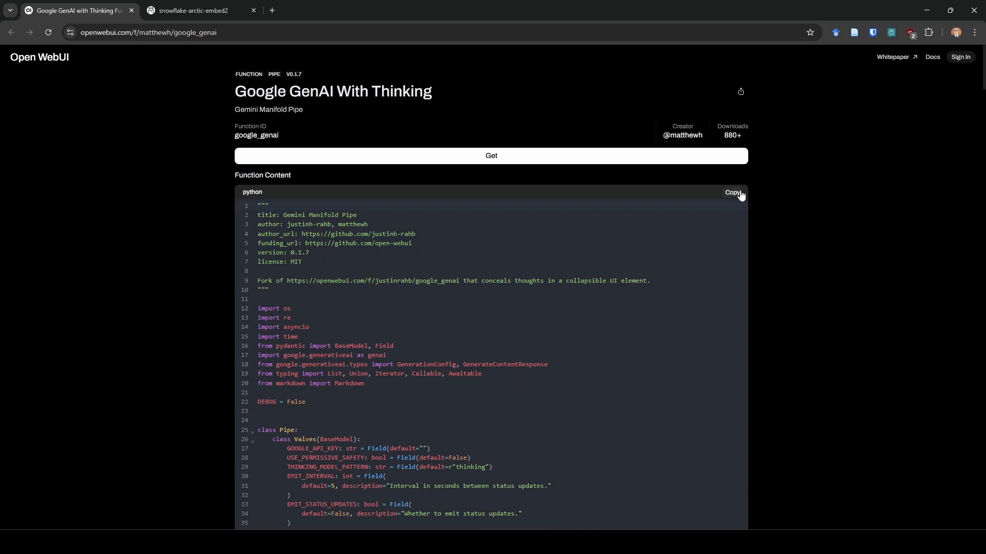
- Copy the Google GenAI With Thinking function's Python code from the community page
click(731, 192)
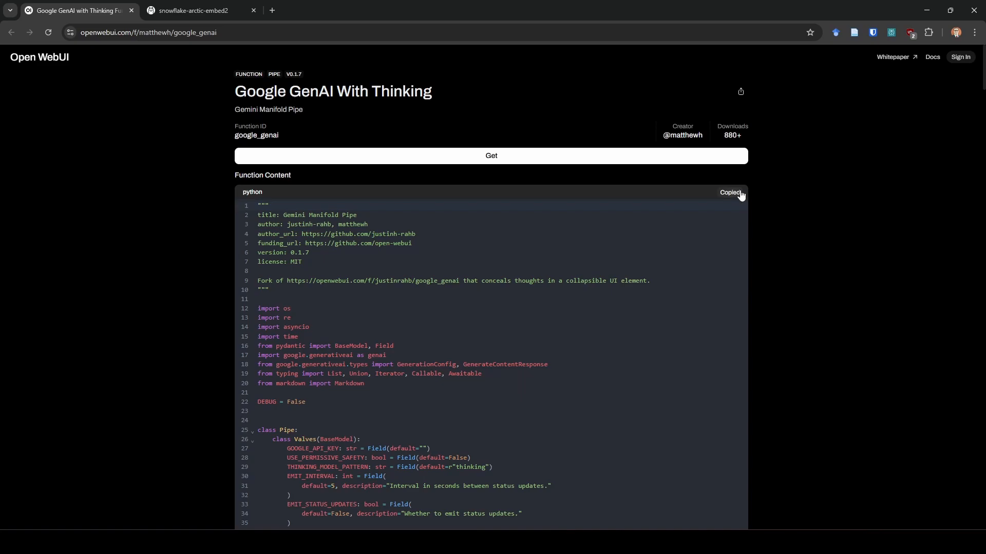
click(731, 192)
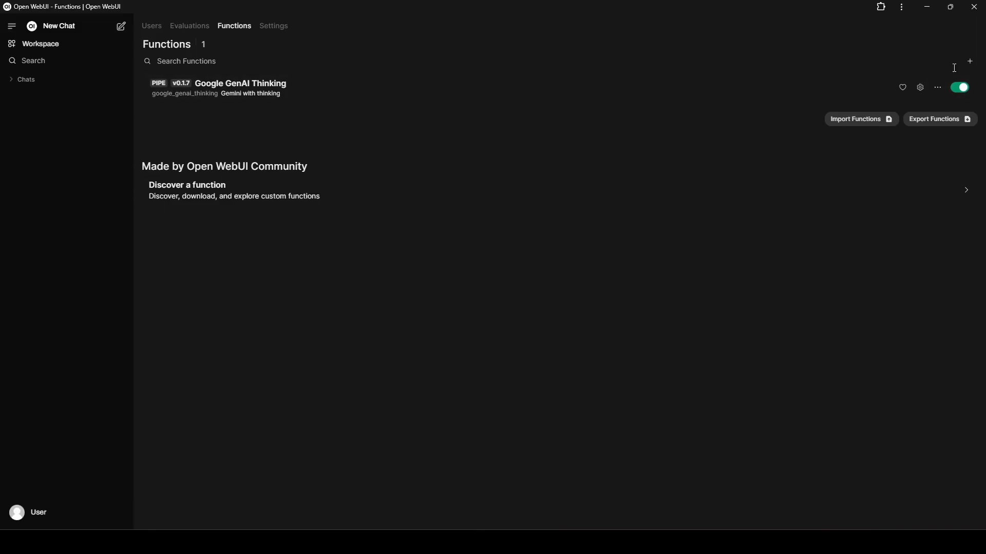
mouse_move(971, 61)
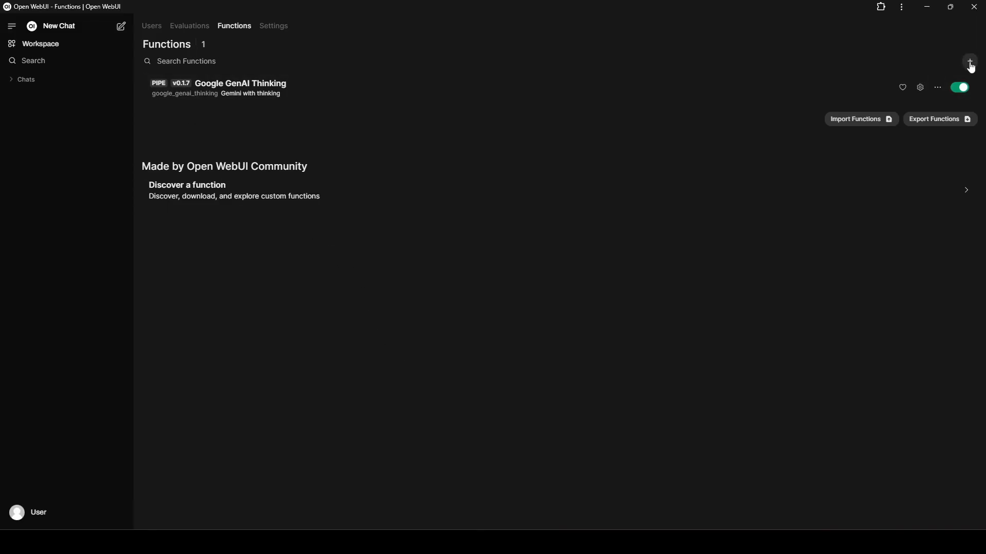
- Start a new function named Google Demo with ID Google_Demo
click(970, 61)
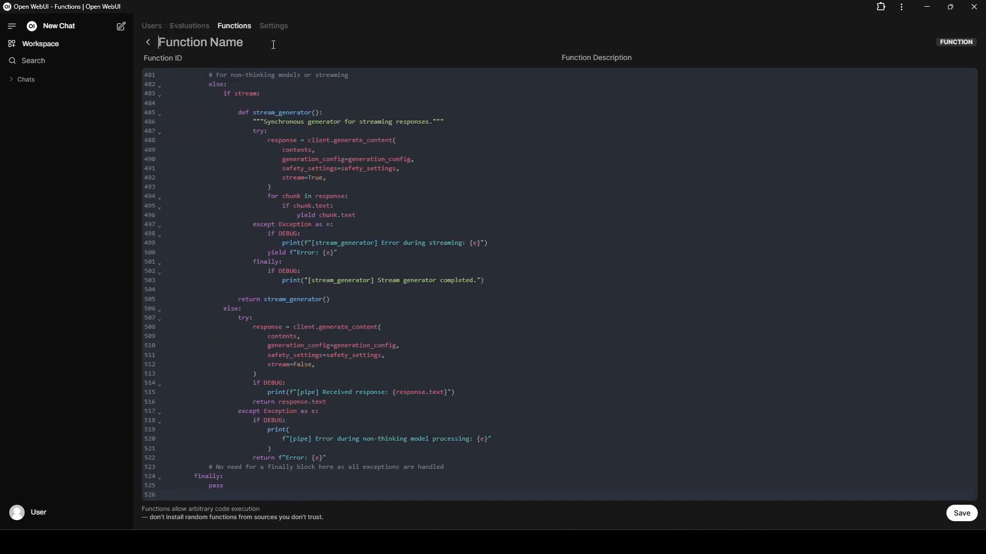
text(Google)
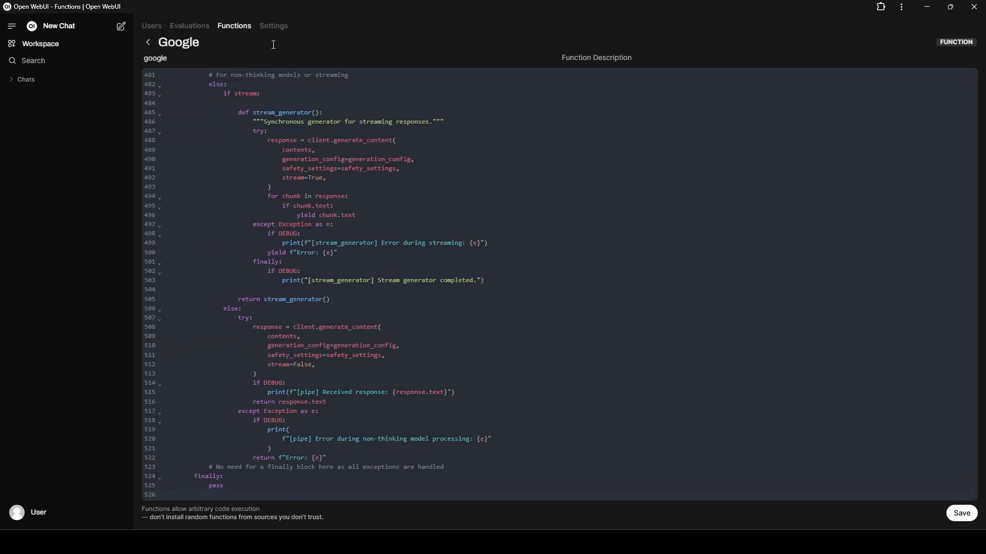
text(_)
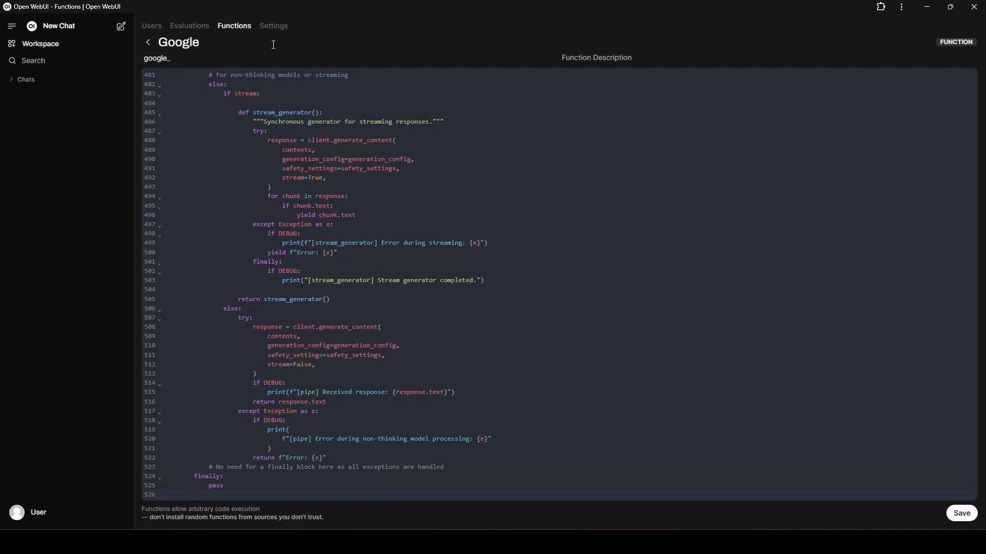
text(Demo)
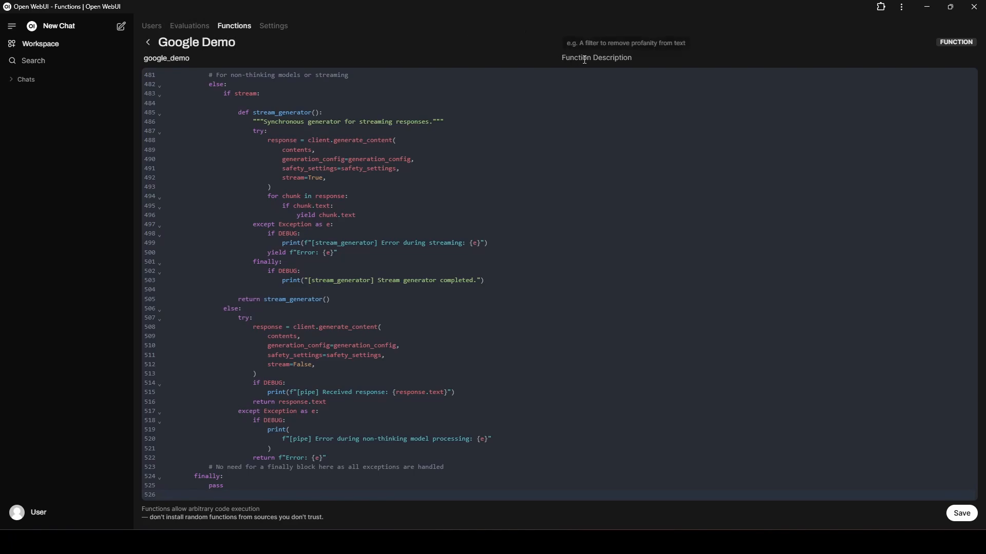
text(Google)
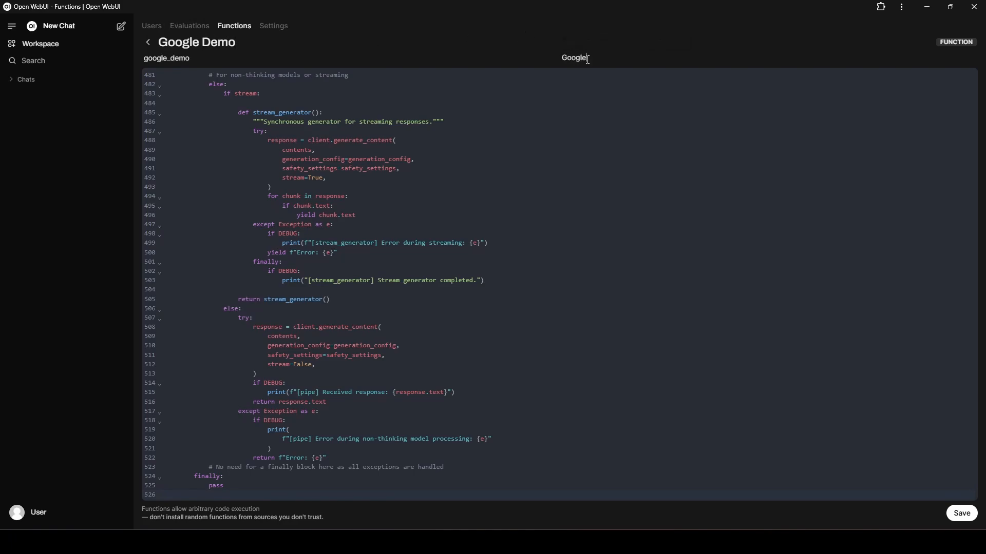
text(Demo)
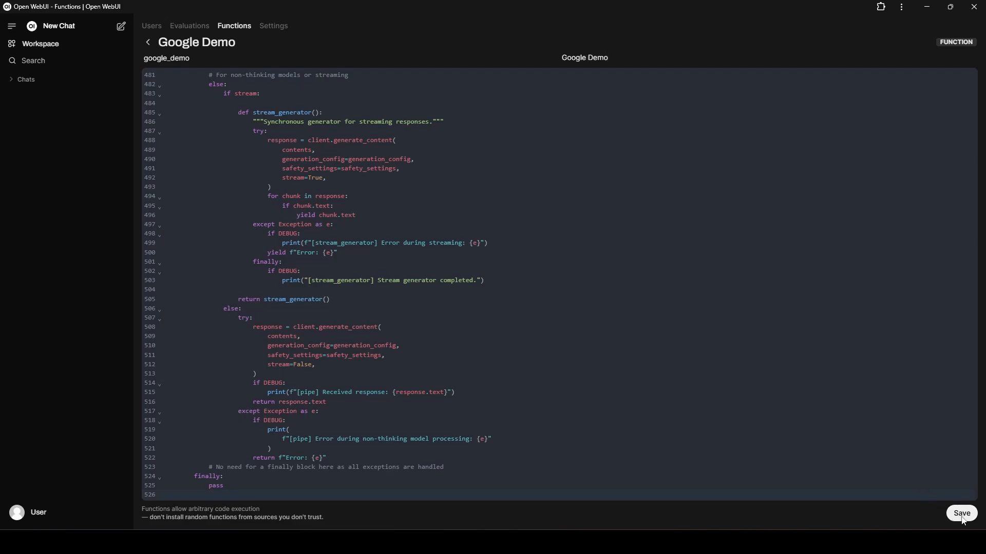
- Save the function code and confirm the warning to create Google Demo
click(960, 513)
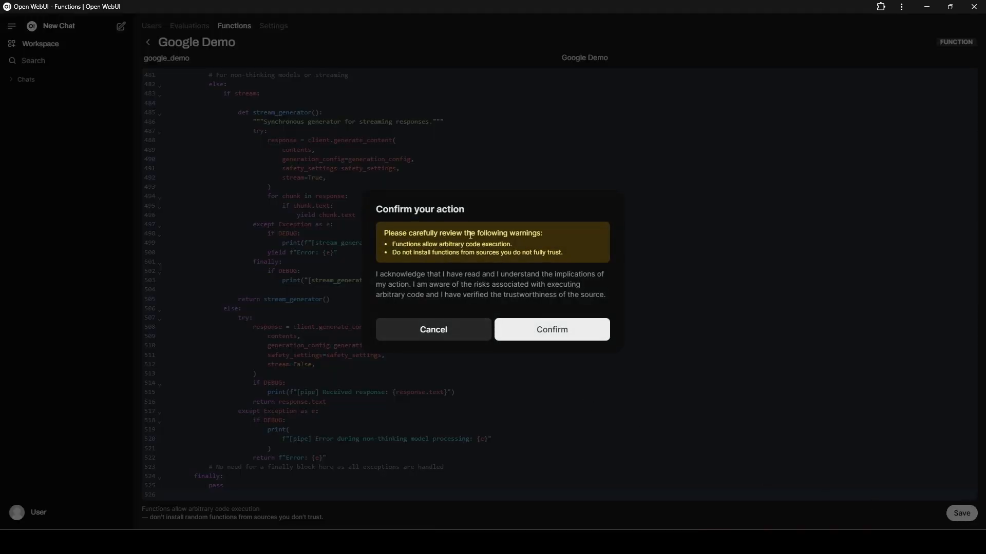
mouse_move(514, 295)
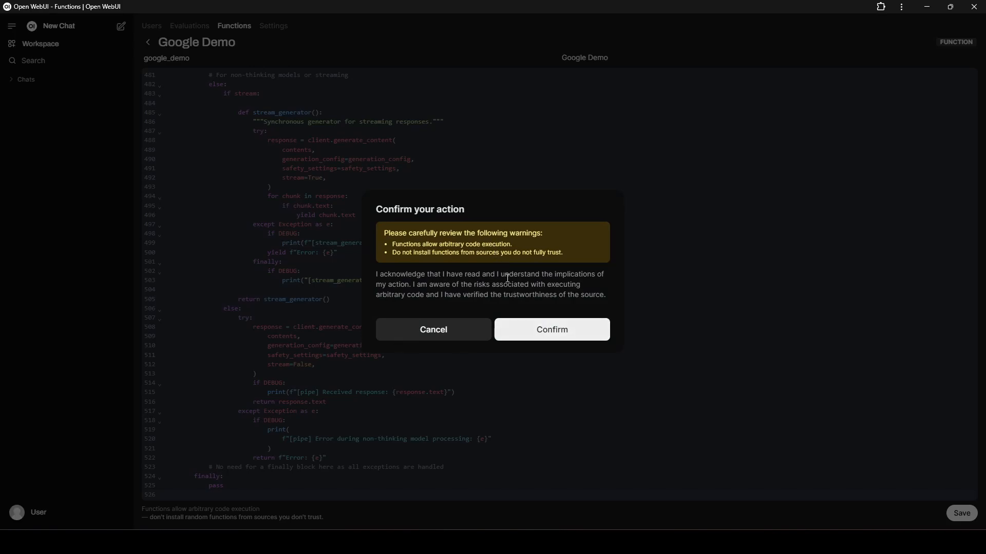
click(551, 330)
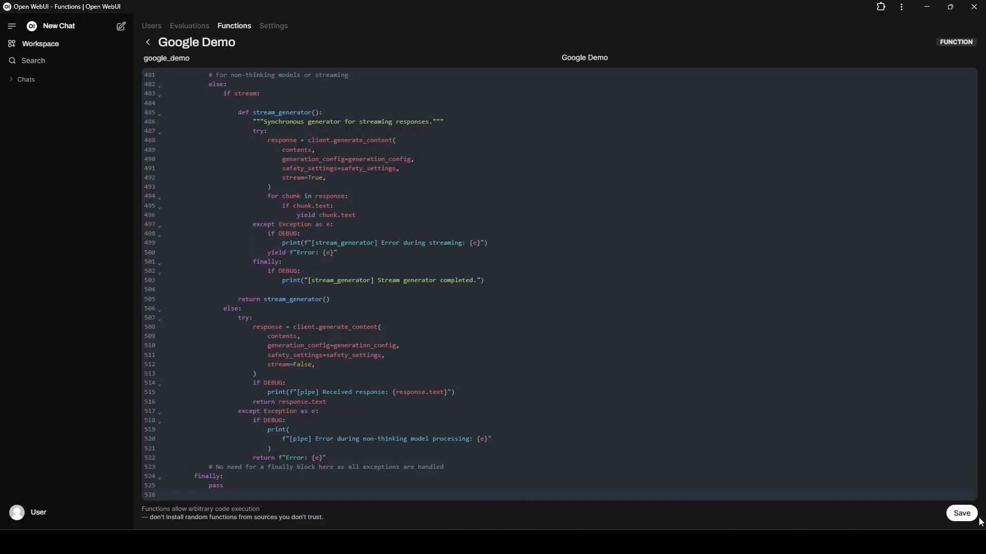
click(961, 513)
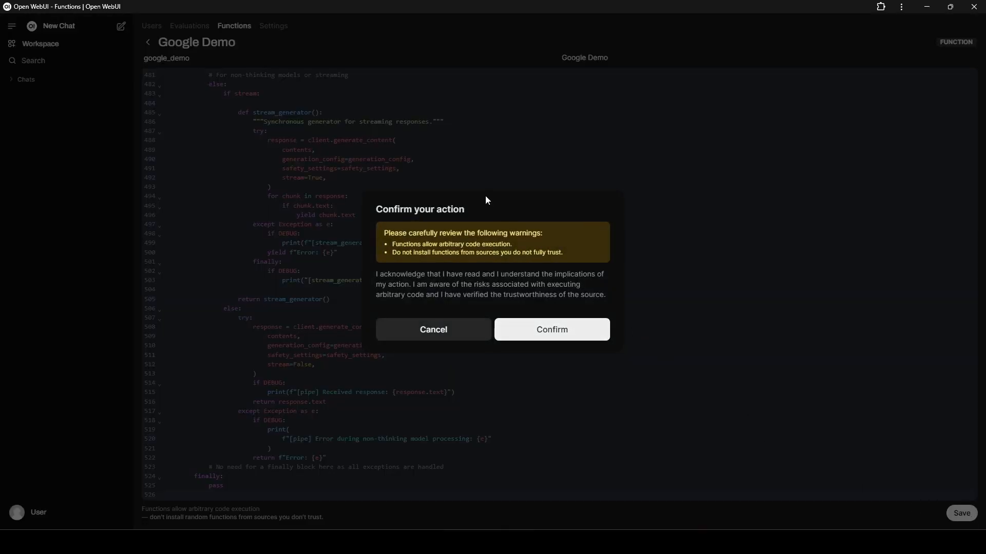
click(550, 329)
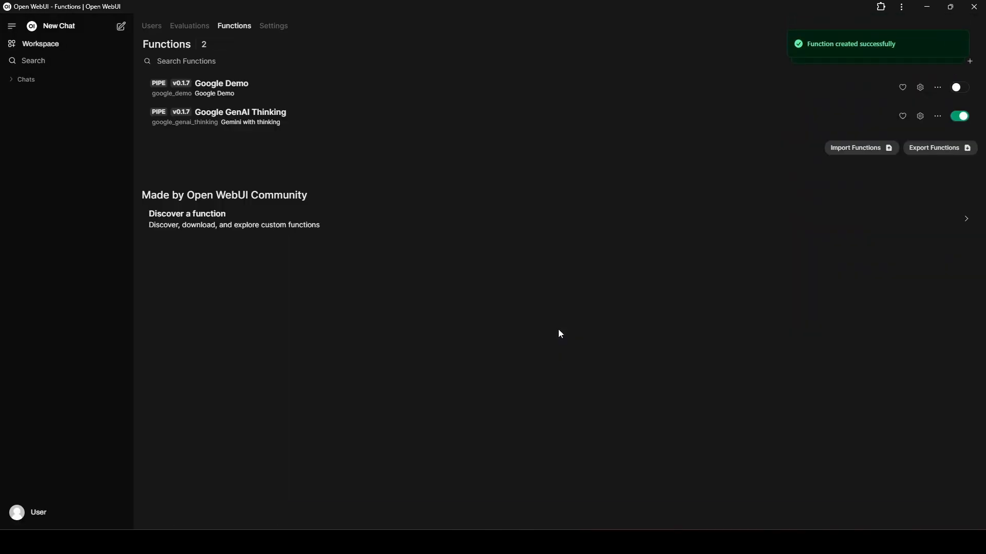
mouse_move(374, 114)
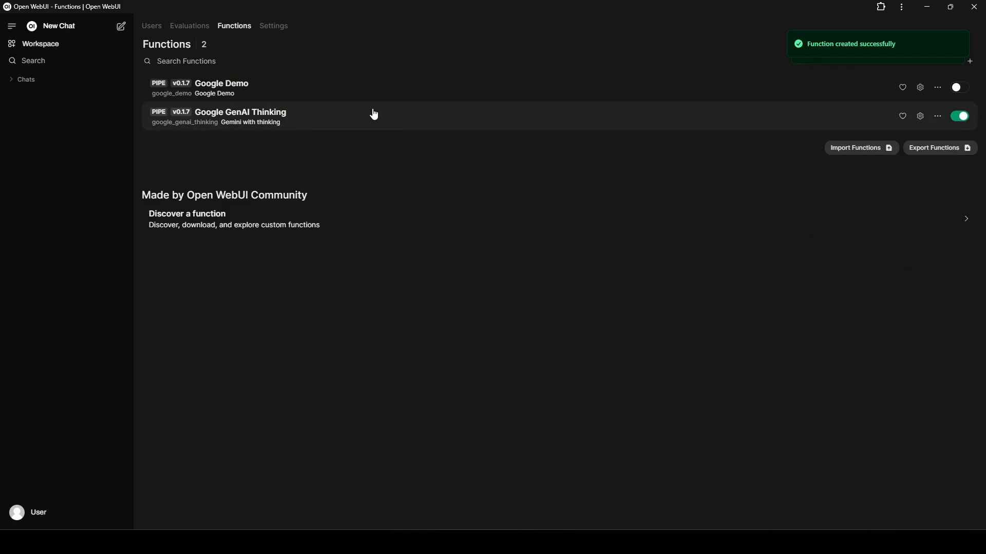
mouse_move(295, 83)
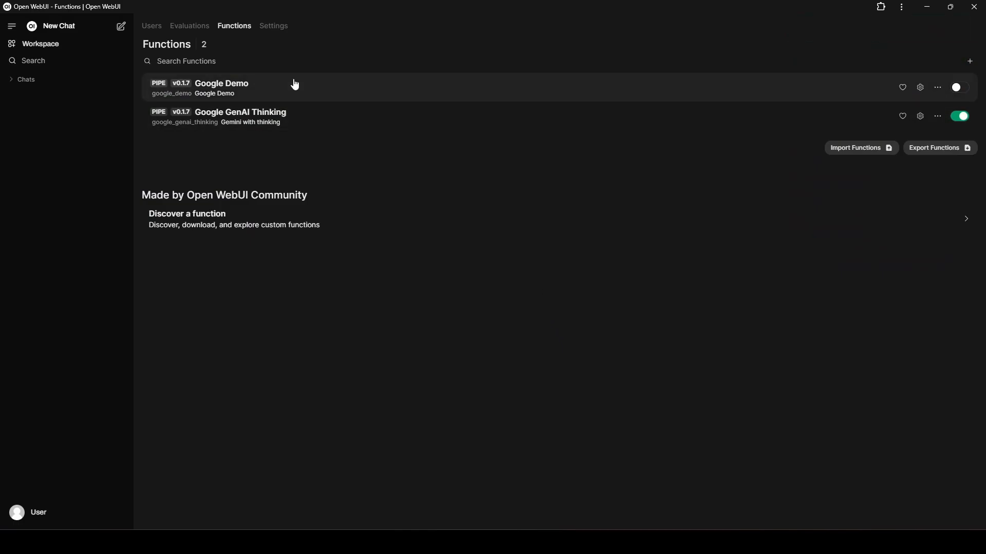
mouse_move(920, 86)
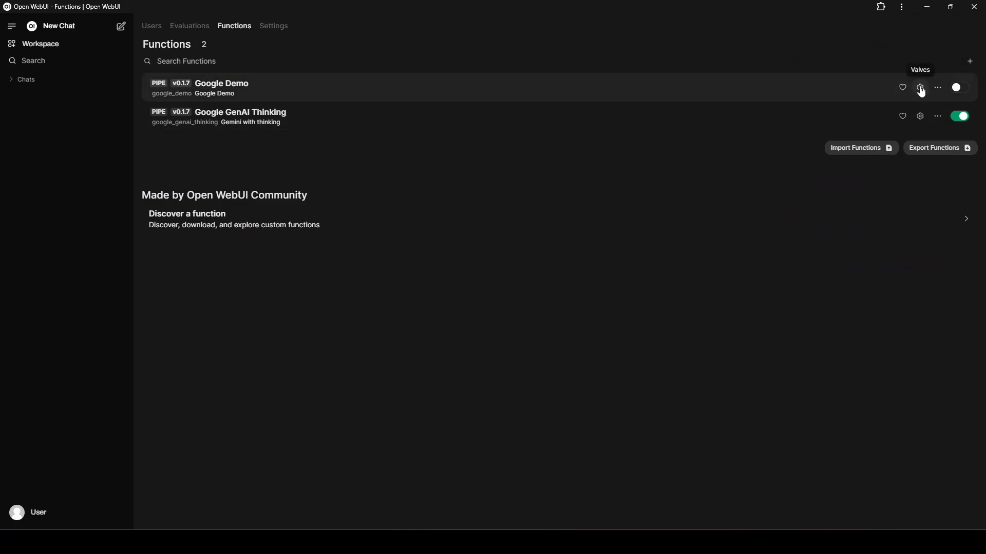
- Bring up the Google Demo function's valves settings, all values at default
click(920, 87)
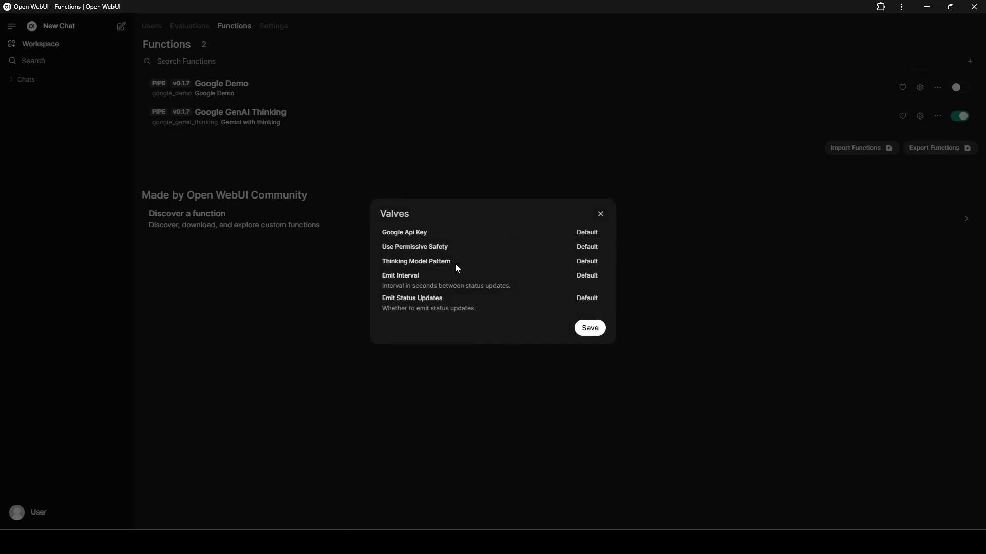
mouse_move(406, 308)
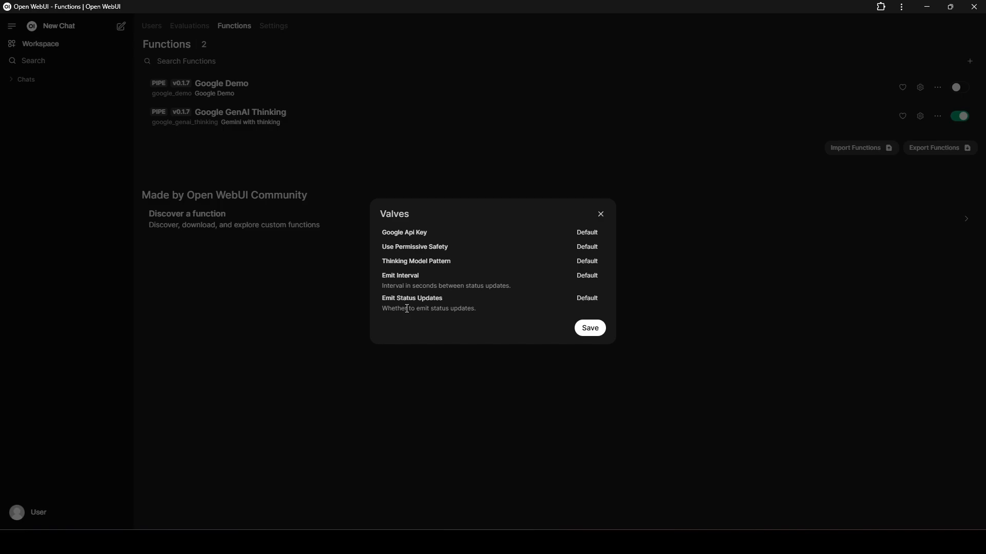
click(599, 214)
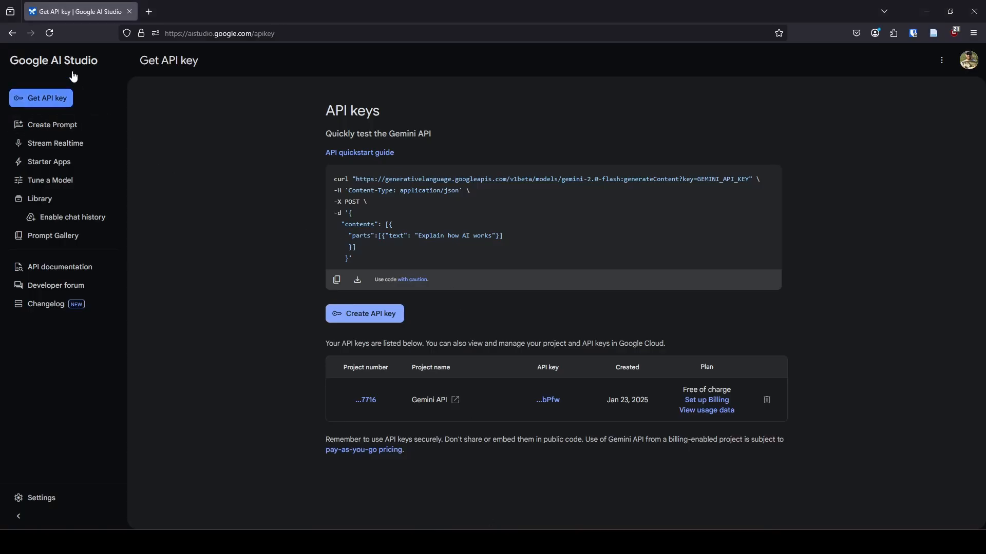
click(52, 124)
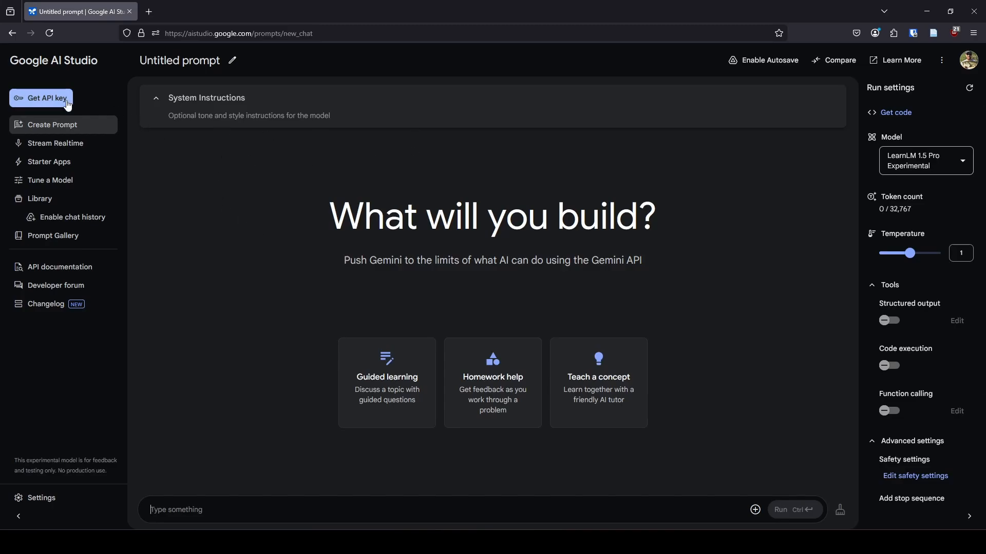
click(40, 99)
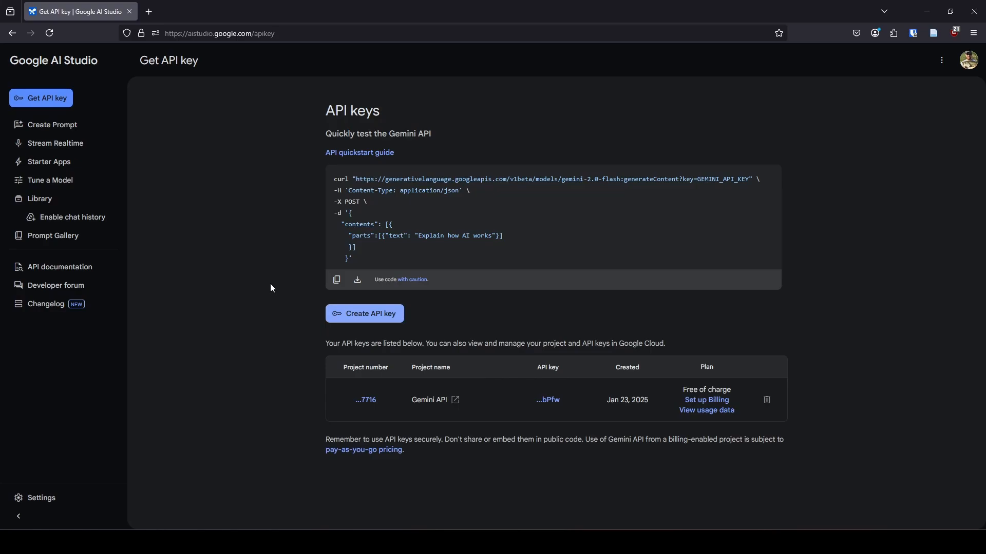
mouse_move(314, 302)
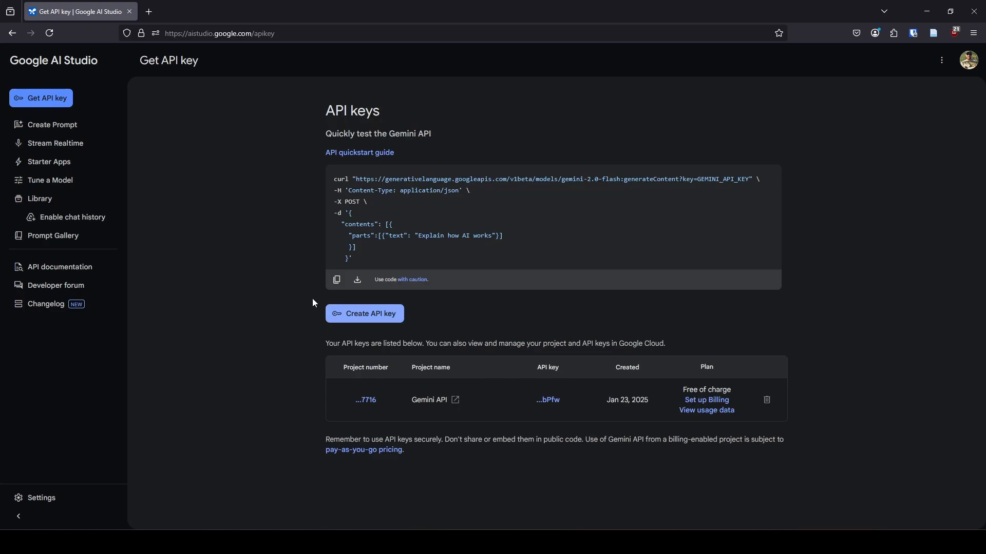
mouse_move(262, 331)
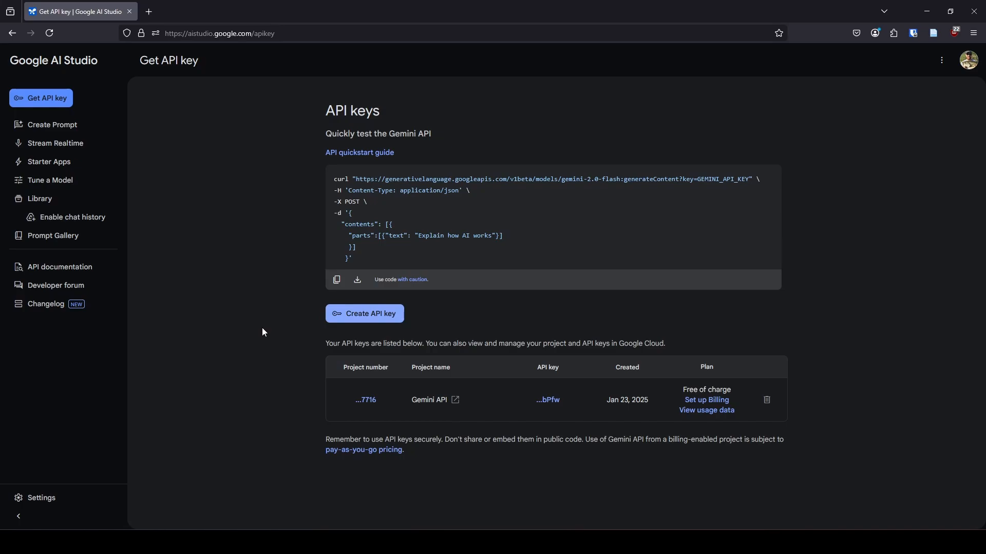
mouse_move(704, 377)
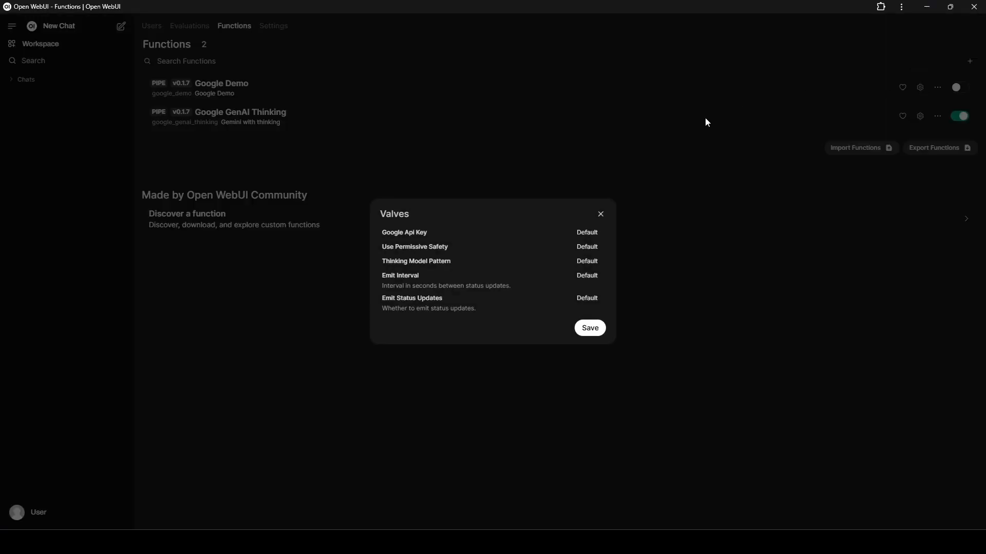
mouse_move(421, 228)
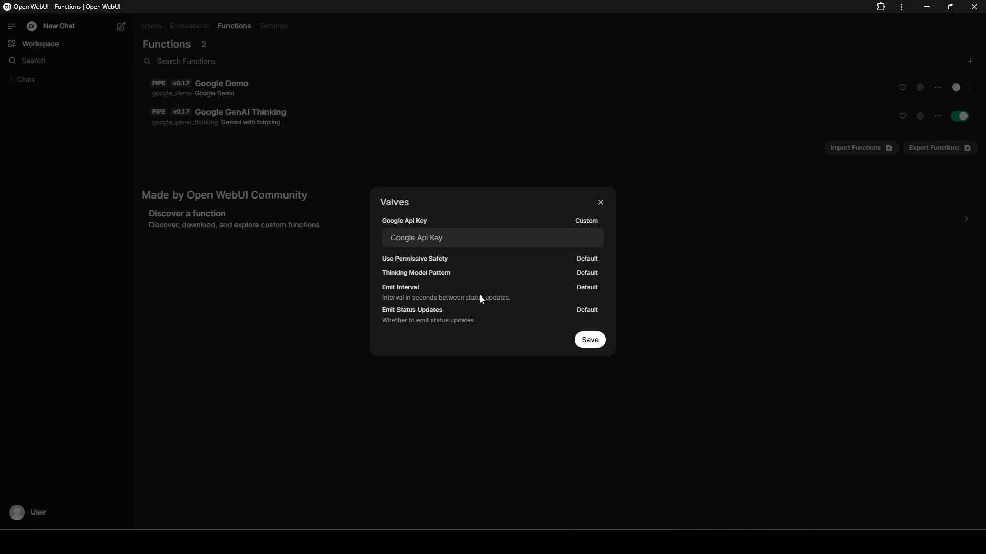
mouse_move(481, 322)
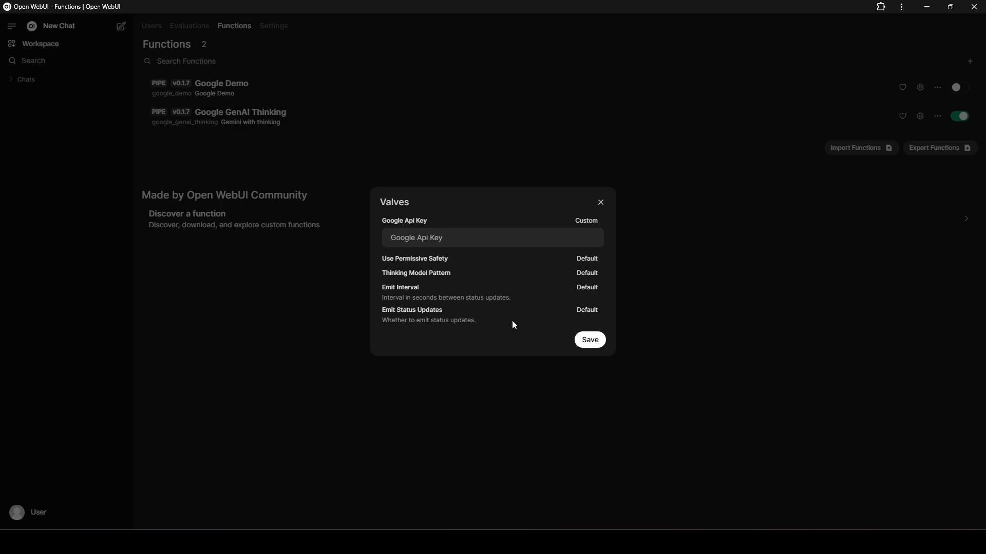
- Keep Emit Status Updates at Default alongside the custom Google API key and close the valves dialog
click(586, 309)
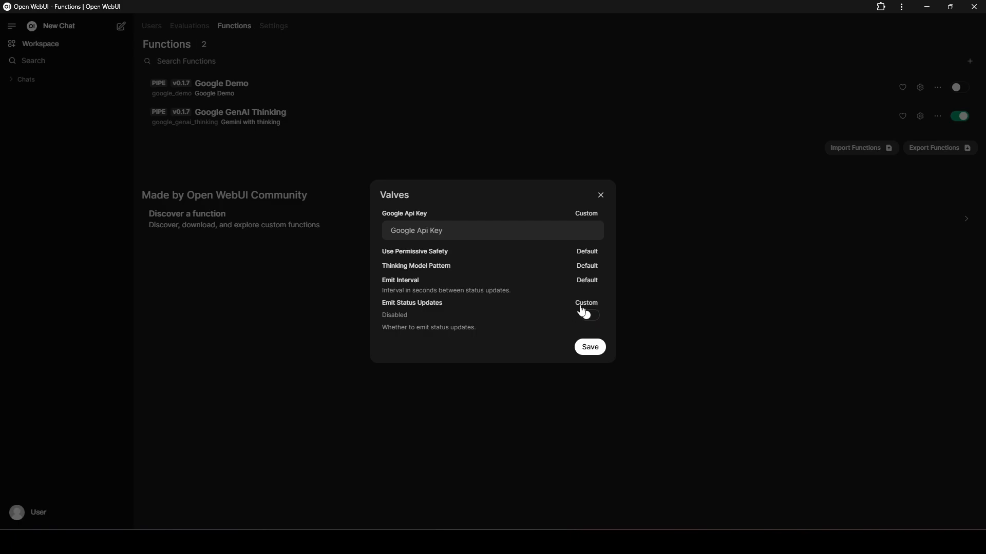
click(584, 314)
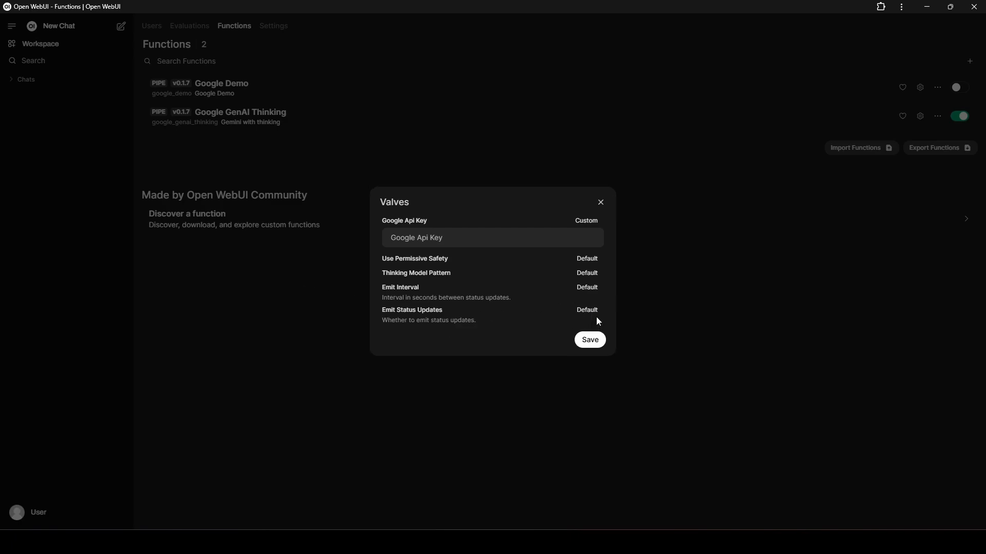
mouse_move(586, 314)
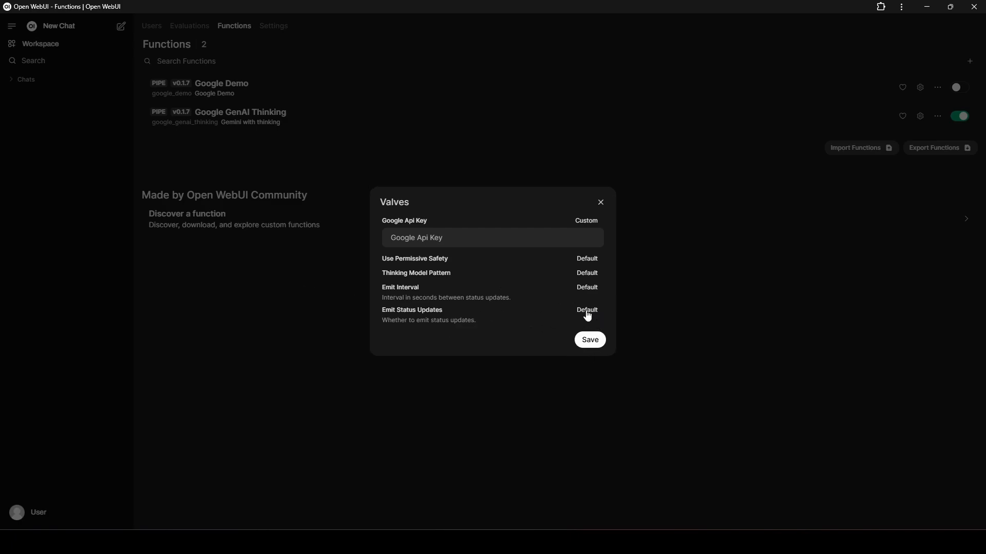
mouse_move(536, 353)
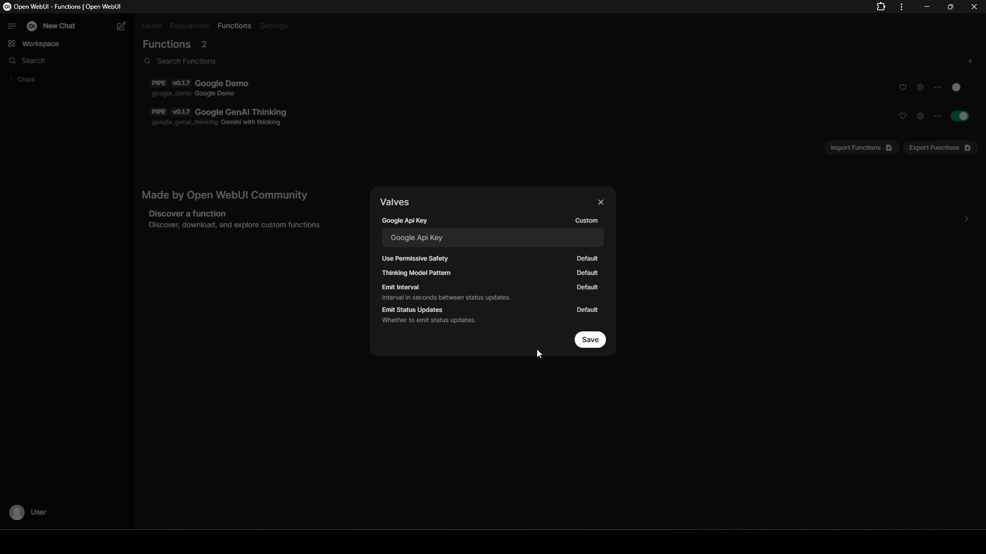
mouse_move(600, 214)
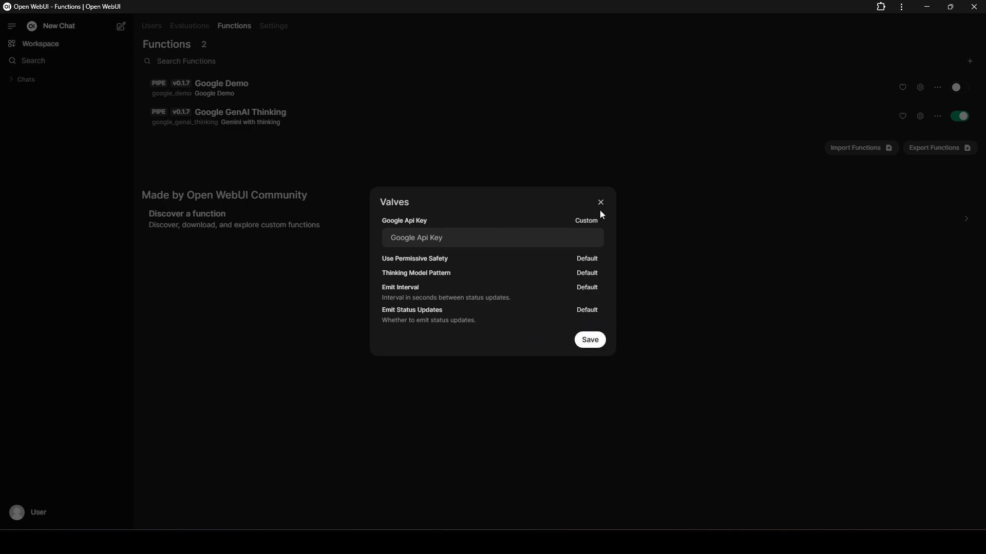
click(598, 203)
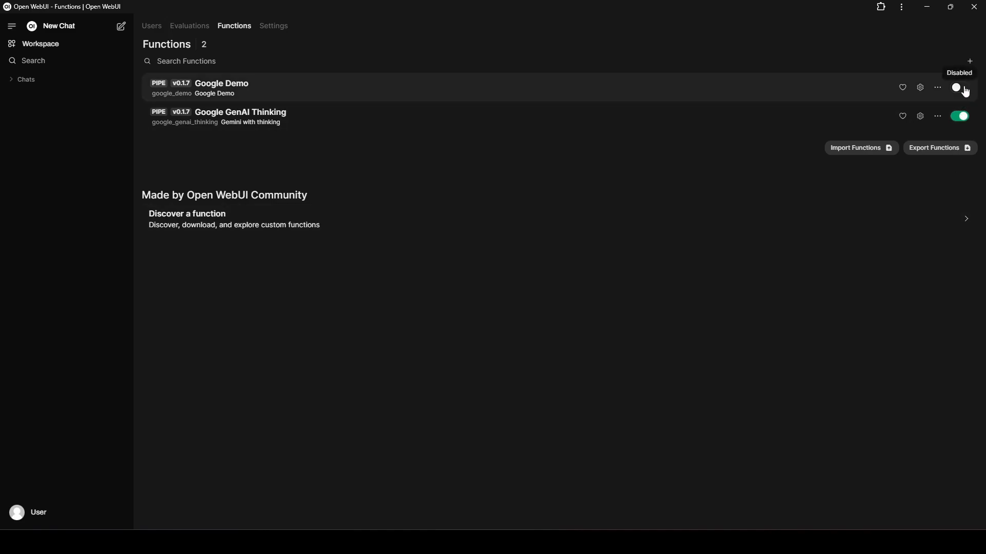
- Toggle the Google Demo function on from the functions list
click(959, 86)
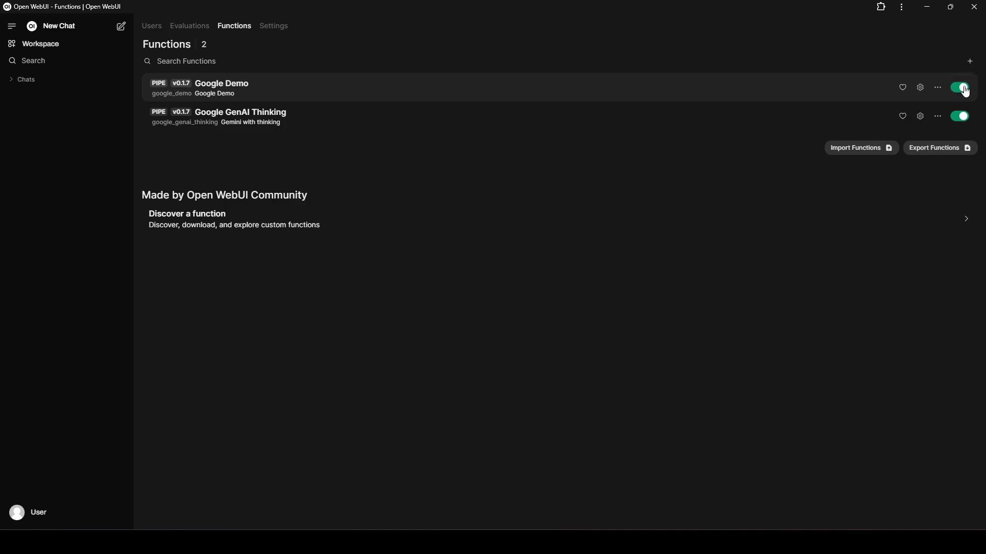
click(958, 86)
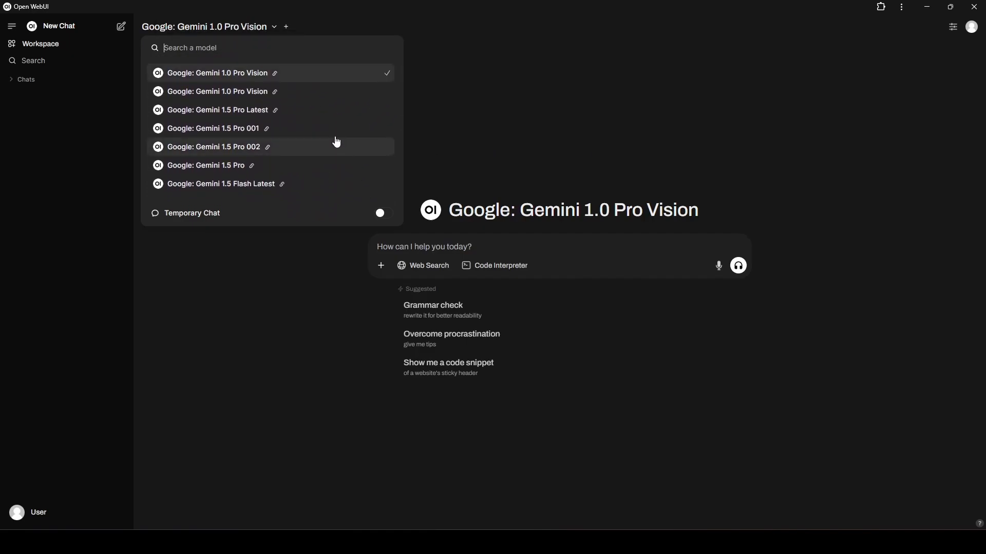
mouse_move(333, 128)
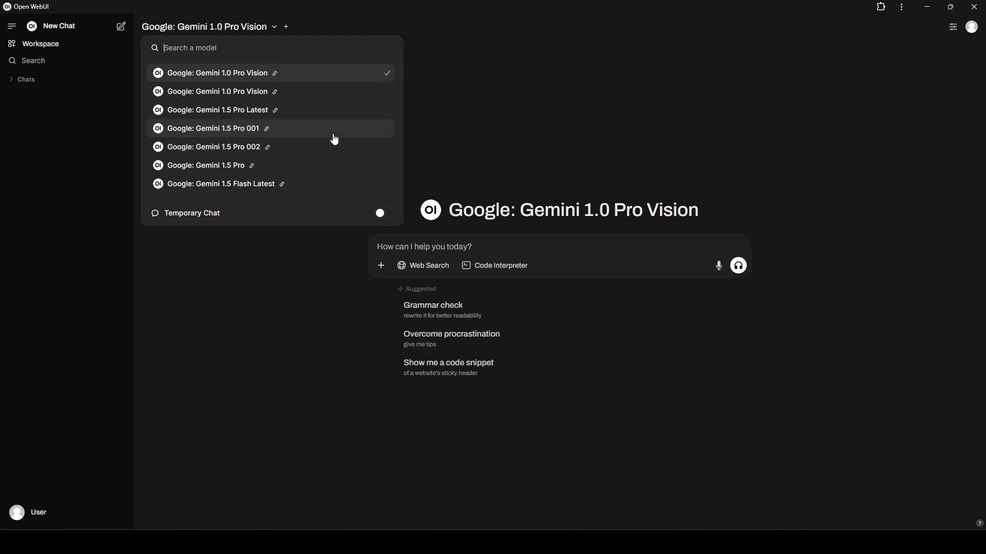
- Send 'what is the largest breed of dog?' to Google: Gemini 2.0 Flash
scroll(down, 3)
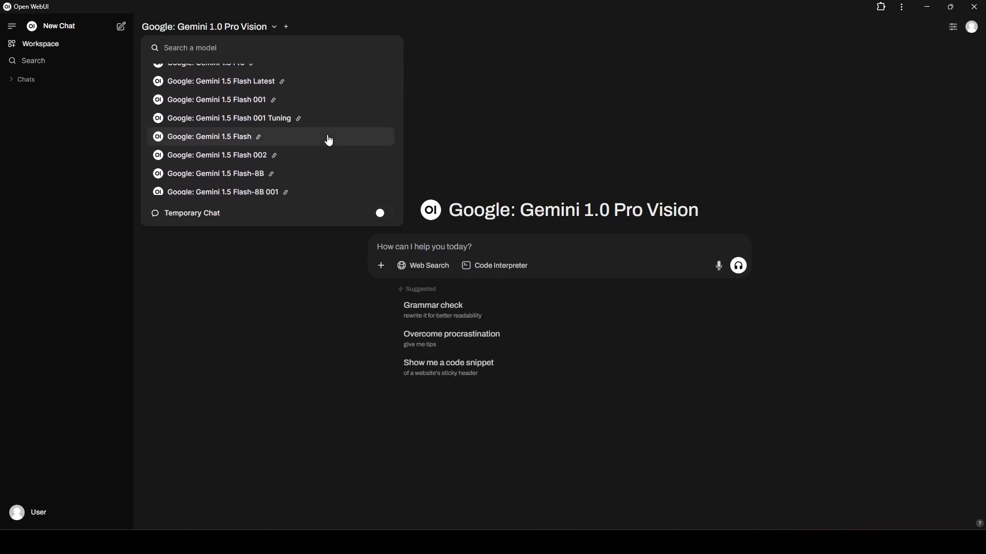
scroll(down, 3)
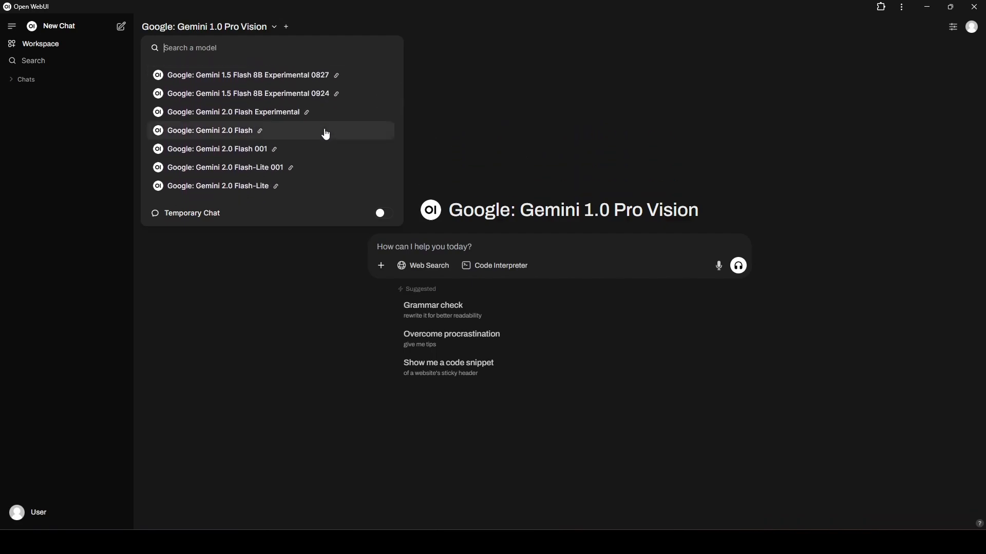
click(210, 130)
text(w)
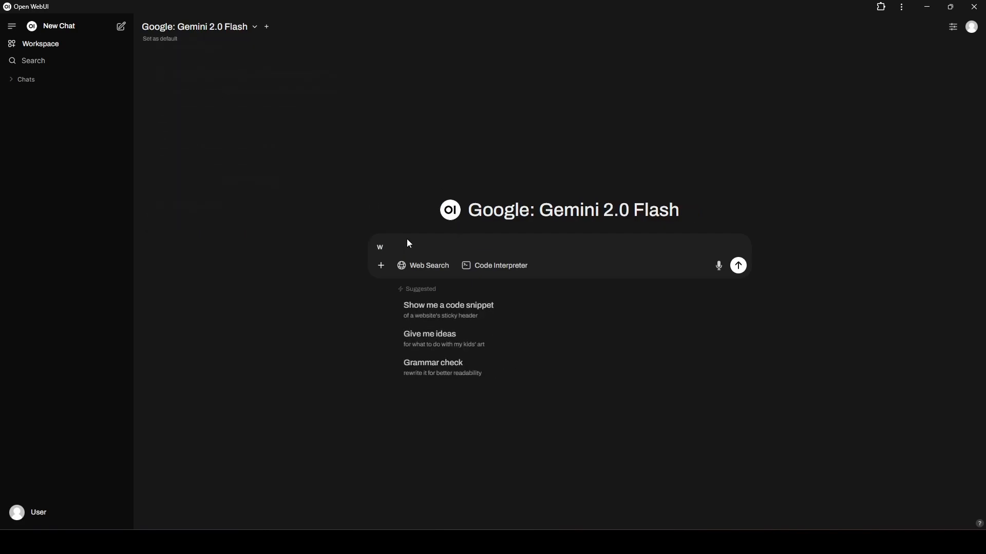
text(hat is the largest)
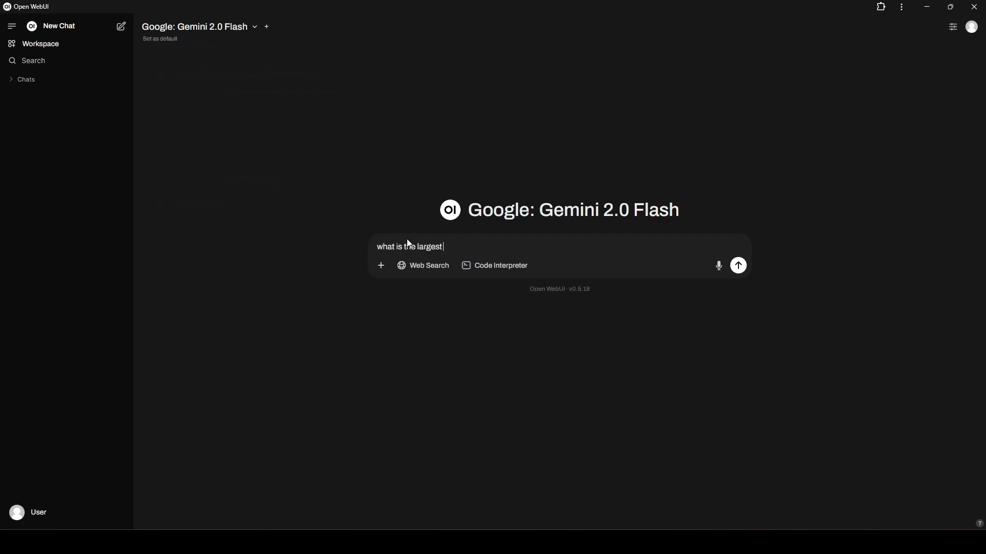
click(737, 265)
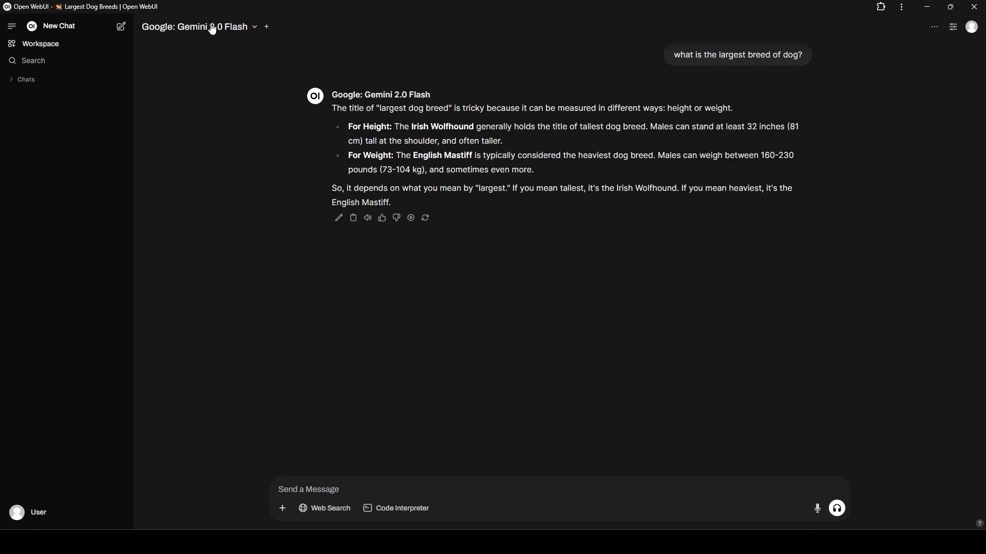
- Select Google: Gemini 2.0 Flash Thinking Experimental 01-21 as the chat model
click(195, 26)
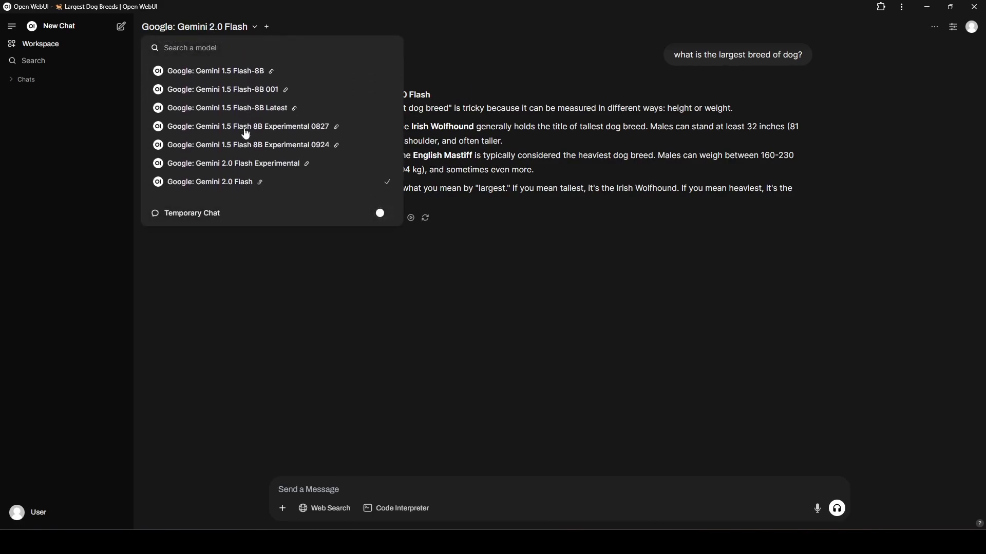
scroll(down, 3)
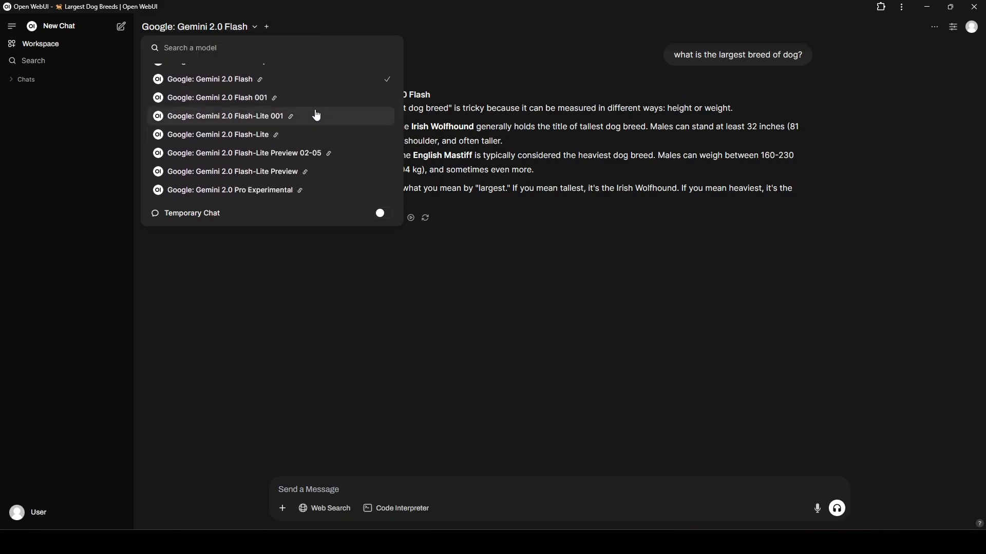
scroll(down, 3)
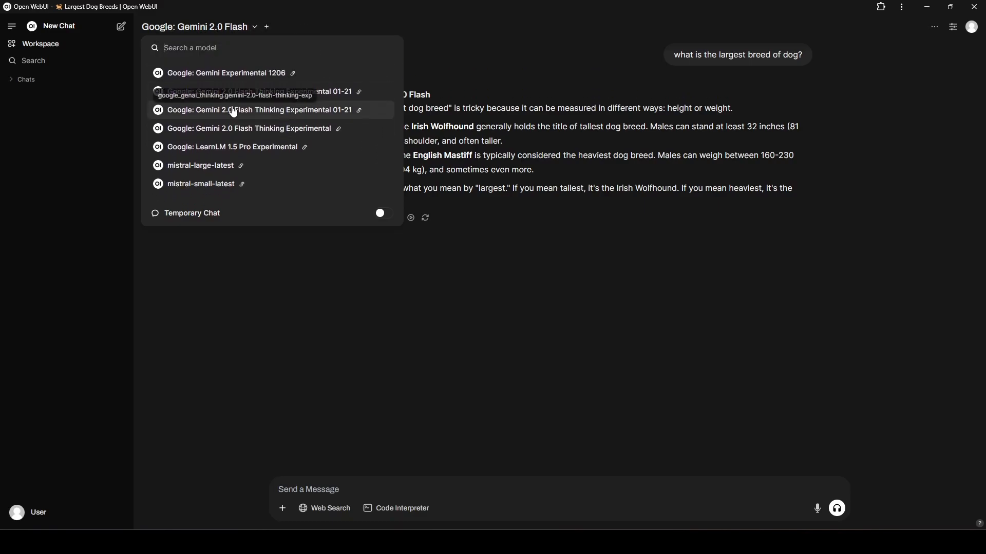
click(258, 109)
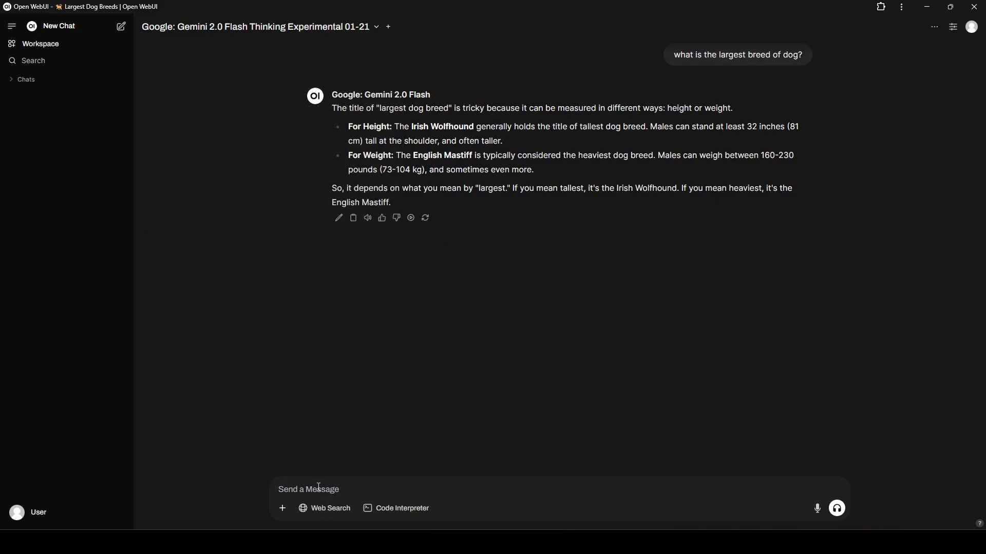
- Attach the Zotero collection via # and send a question explaining social agency theory in relation to pedagogical agents and educational technology
text(#)
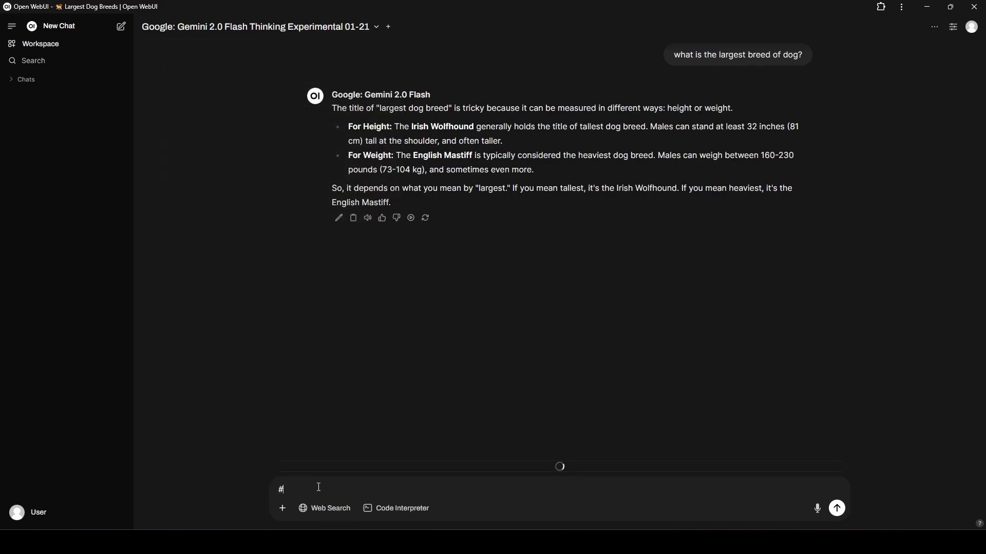
text(#)
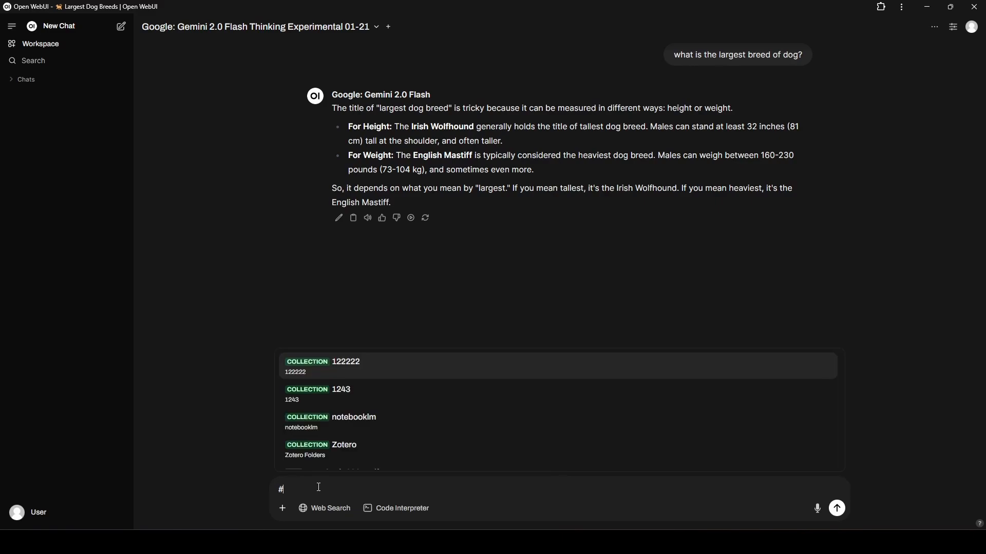
click(344, 444)
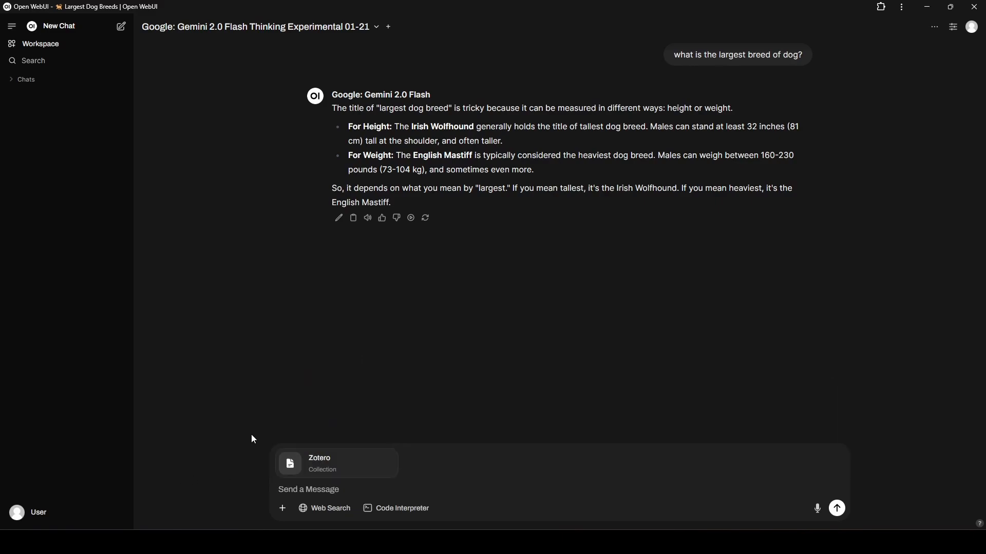
text(explain social agency theory in relation)
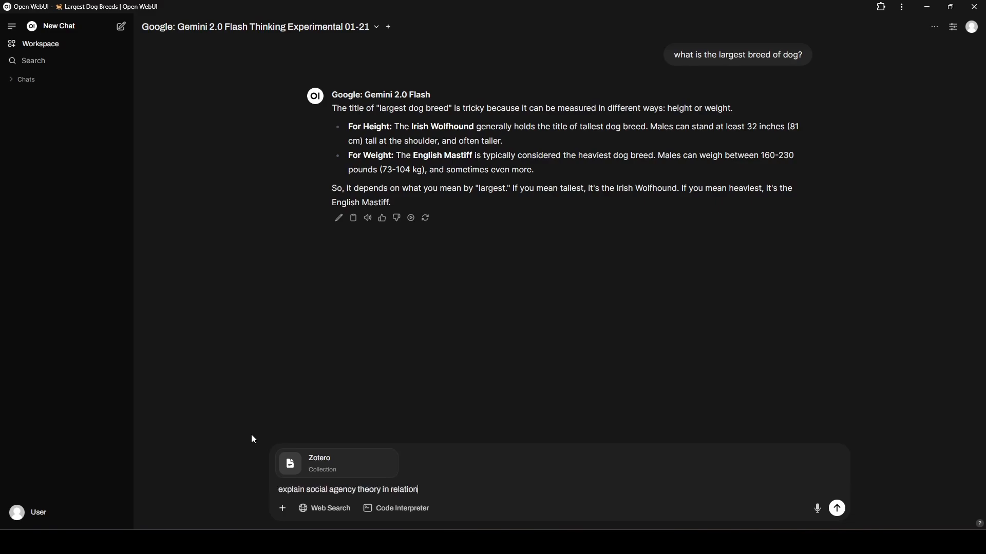
text(to pedagogical agents)
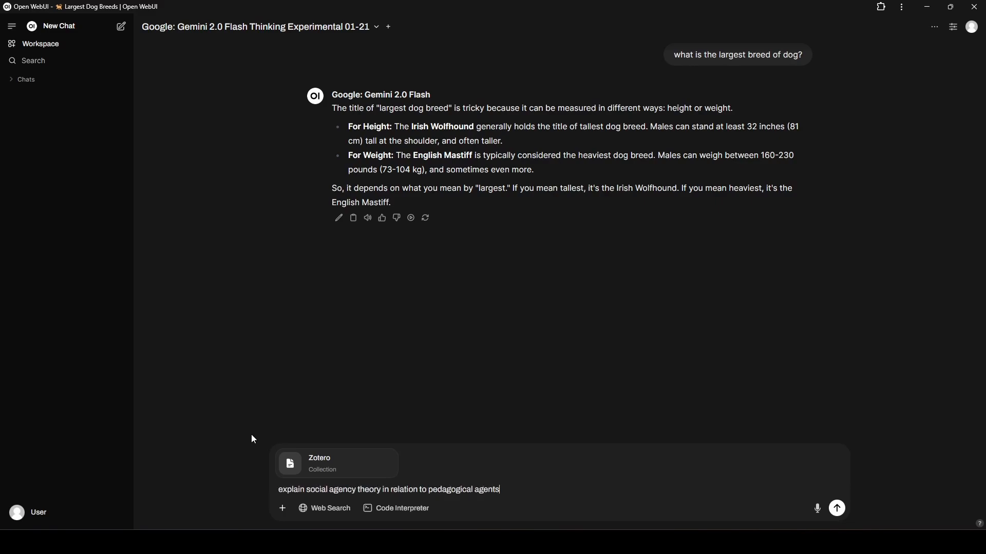
text(and educational technology)
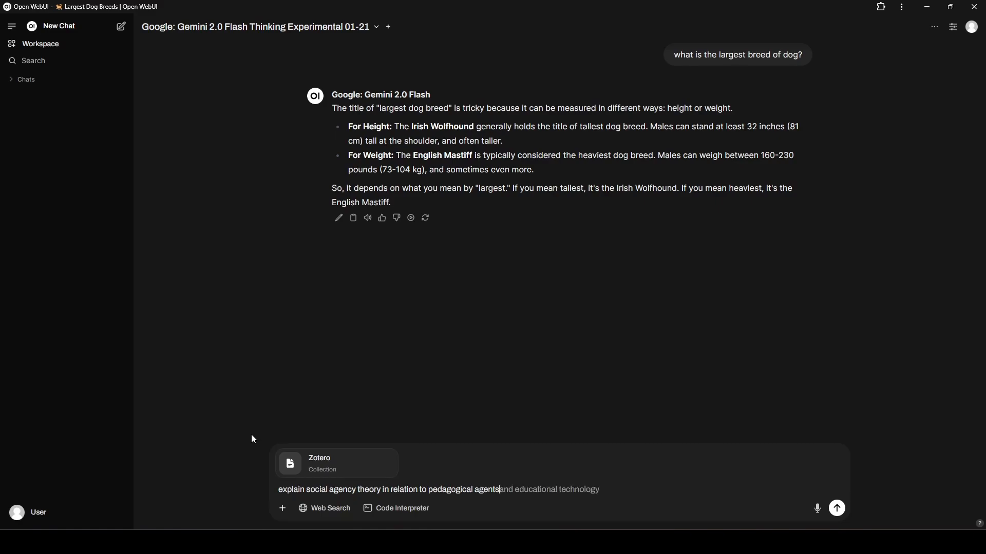
click(836, 508)
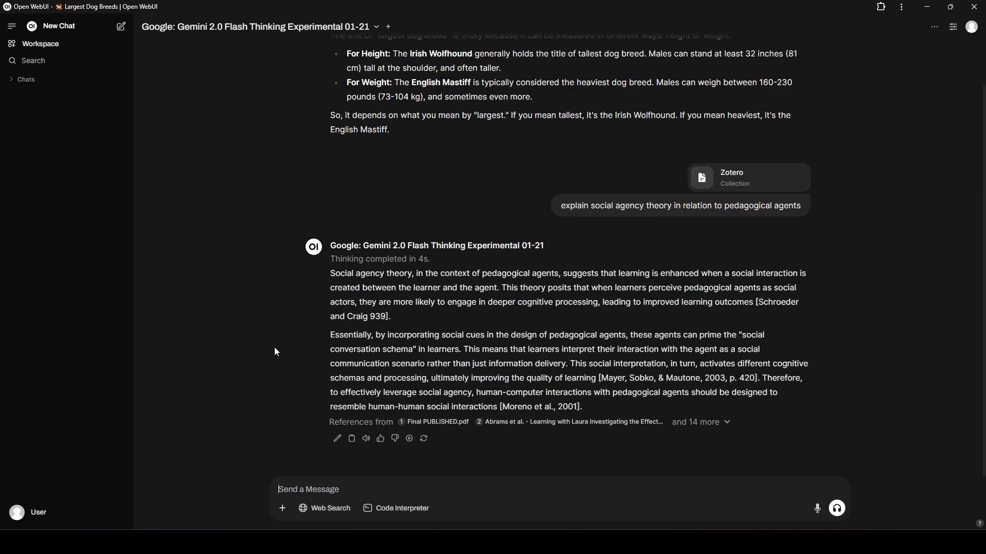
mouse_move(587, 269)
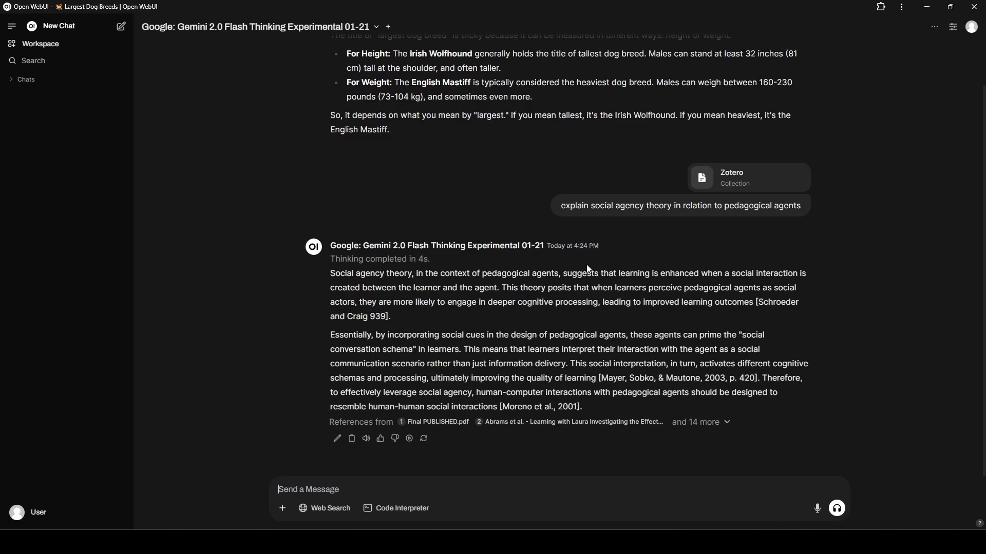
mouse_move(382, 301)
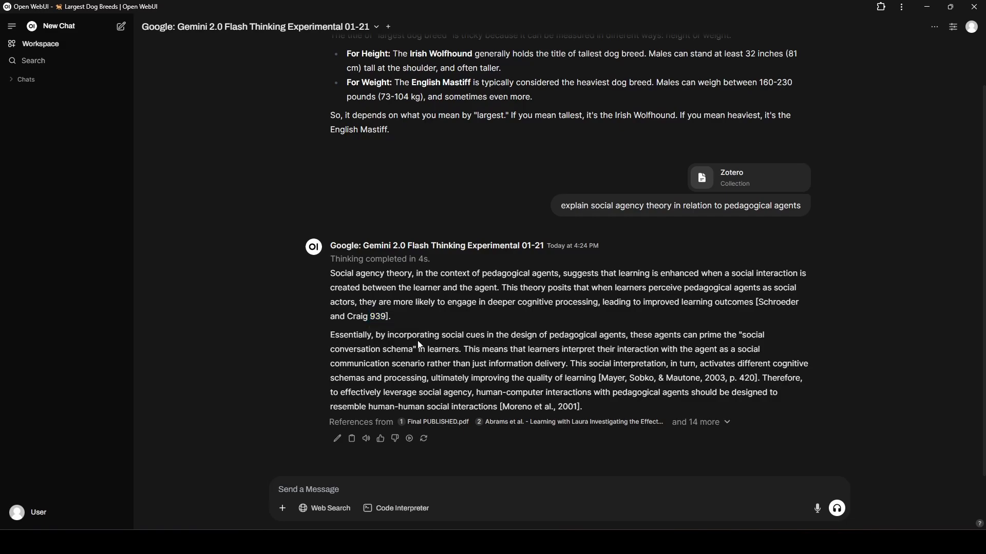
mouse_move(495, 345)
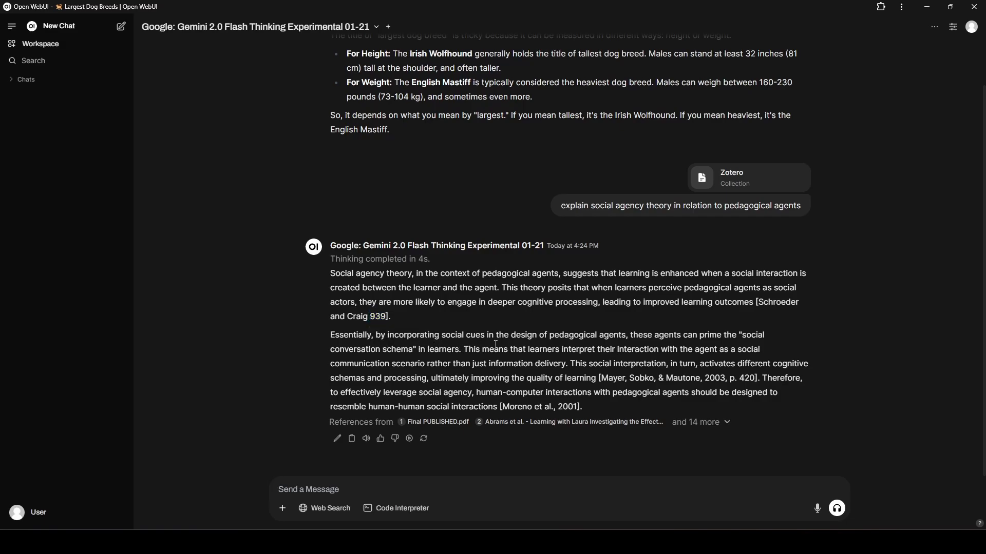
mouse_move(595, 361)
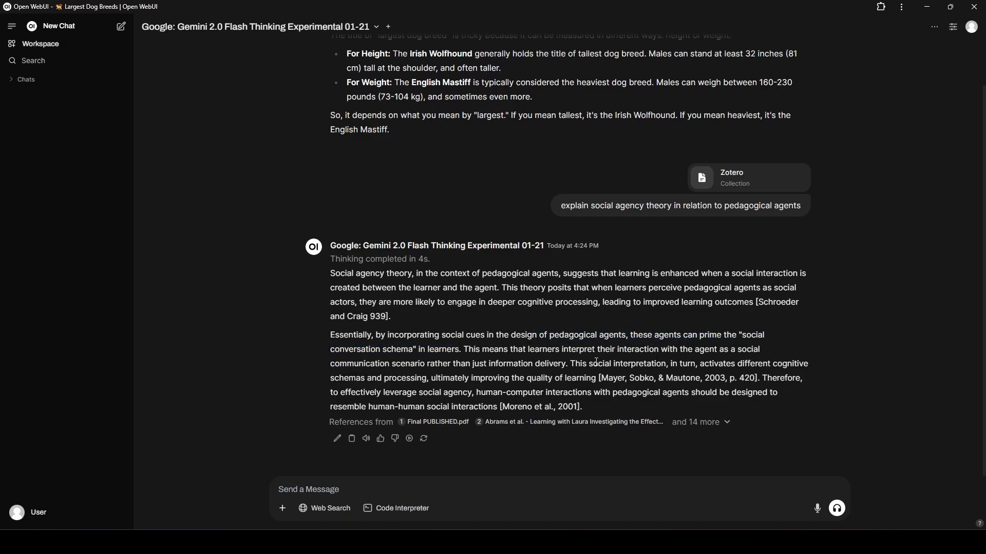
drag(606, 378, 724, 378)
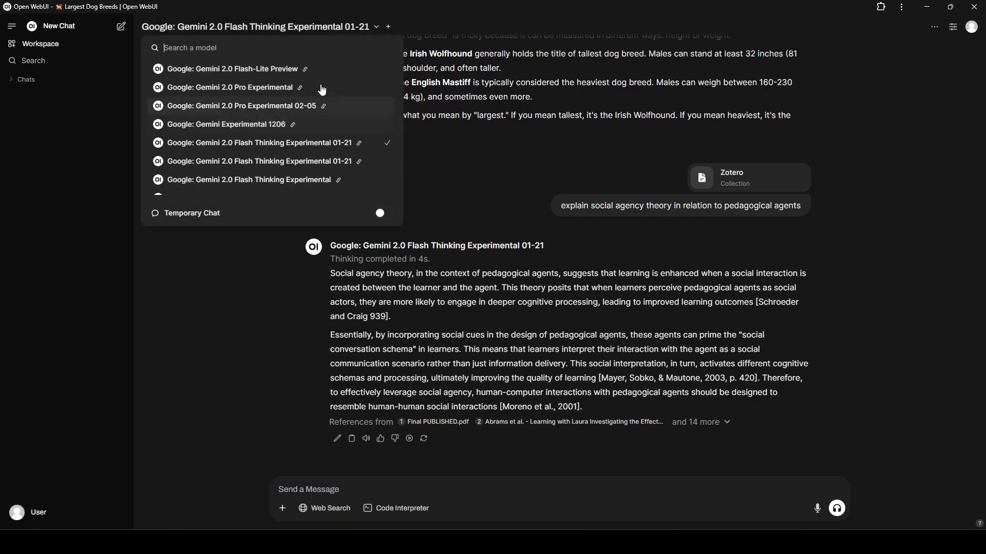
- With Gemini 2.0 Pro Experimental and #zo Zotero attached, ask 'what is a pedagogical agent'
click(230, 87)
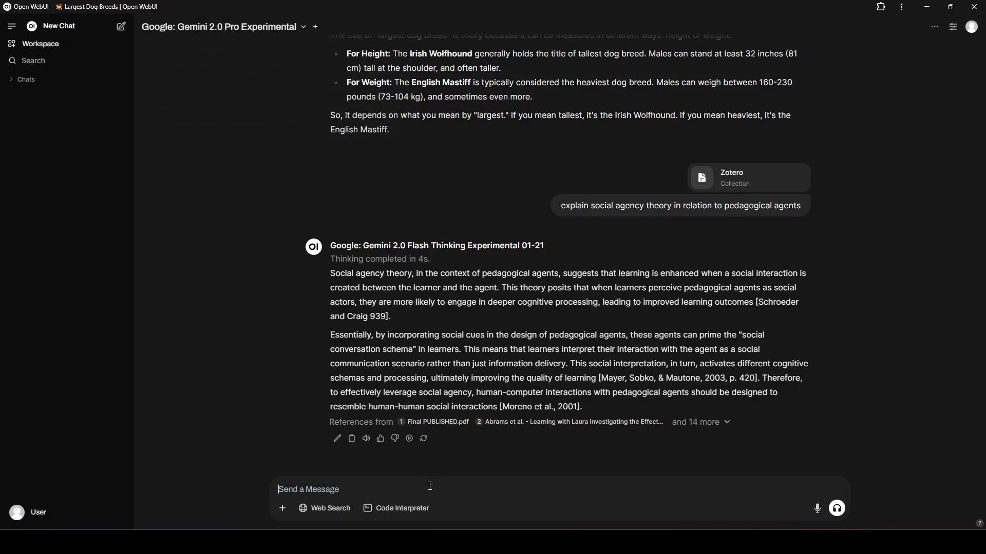
text(#zo)
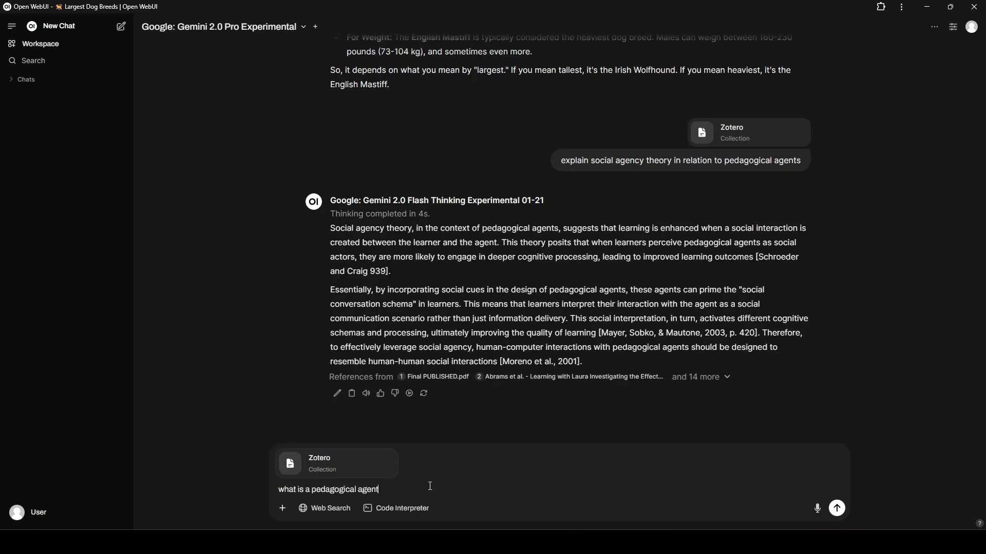
click(836, 508)
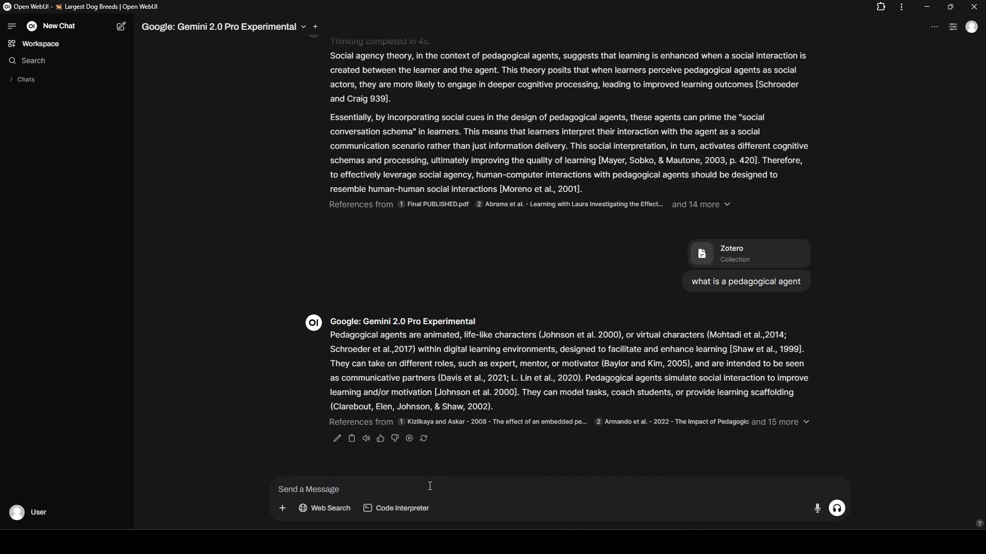
click(429, 489)
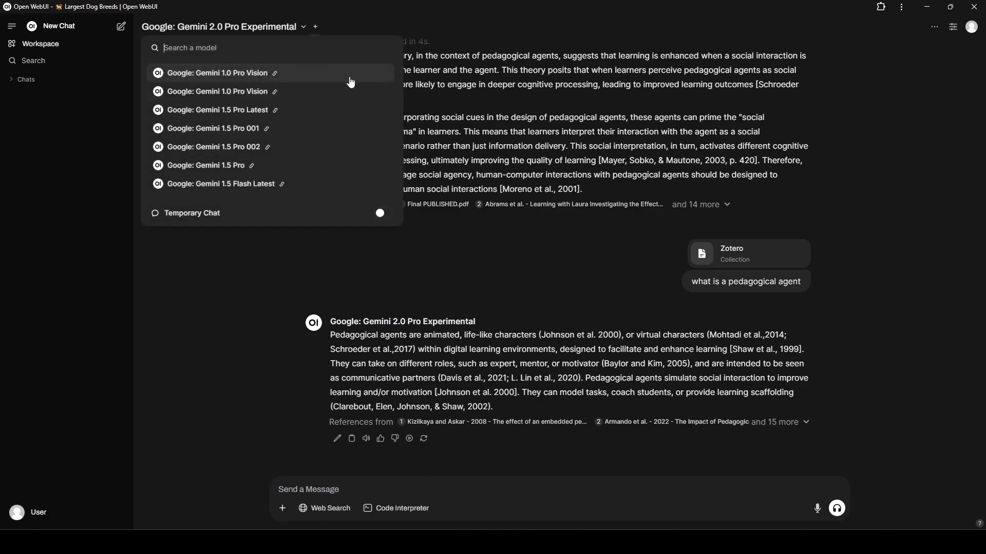
mouse_move(325, 110)
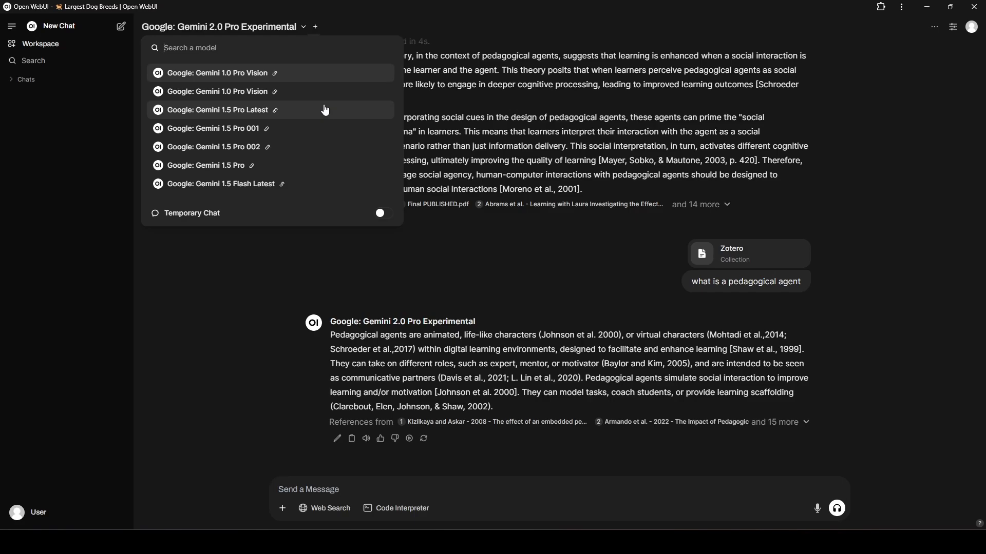
mouse_move(274, 77)
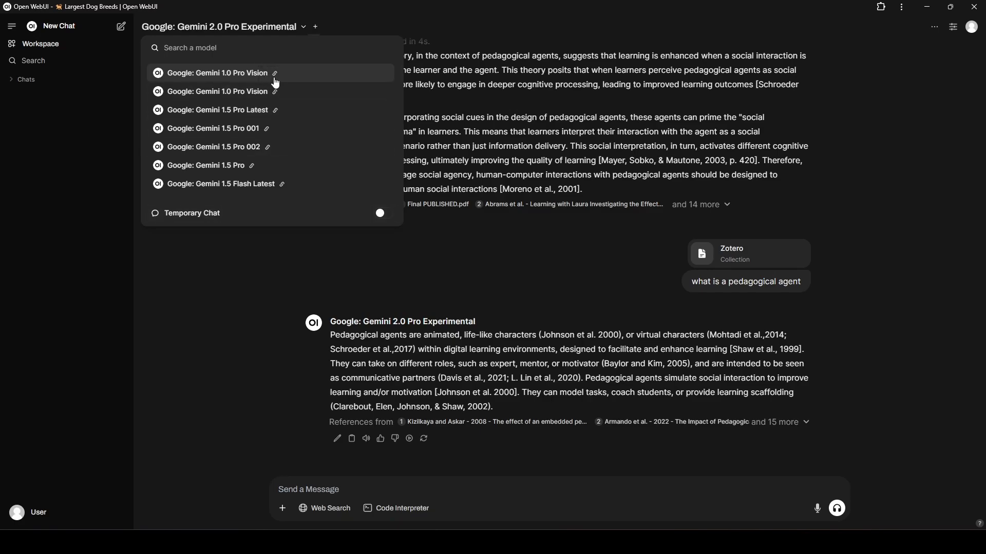
mouse_move(275, 73)
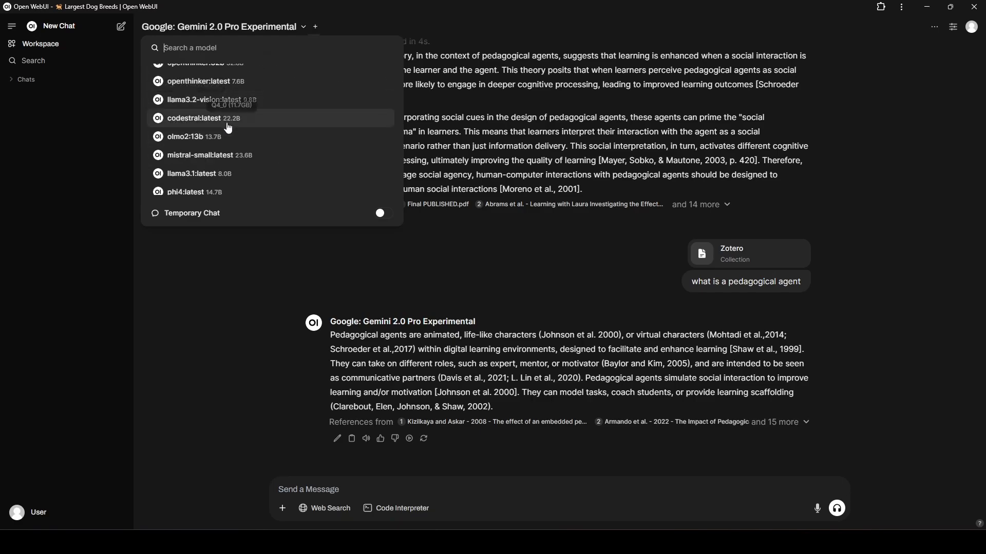
mouse_move(279, 88)
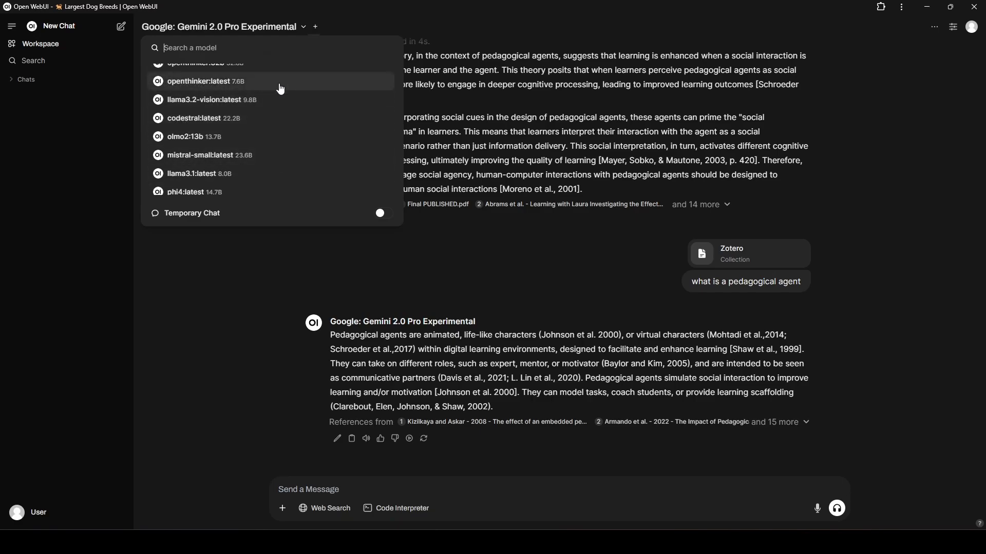
mouse_move(265, 157)
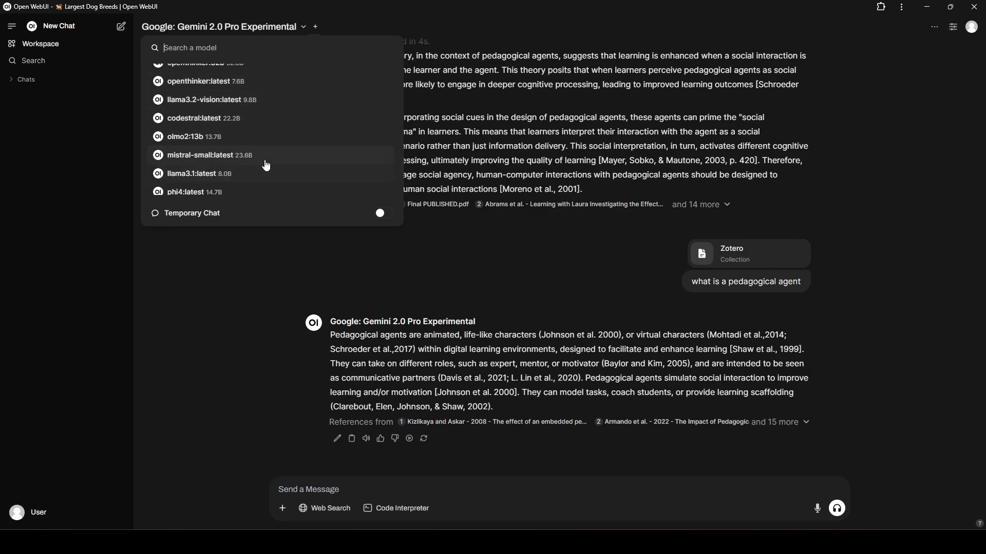
mouse_move(275, 119)
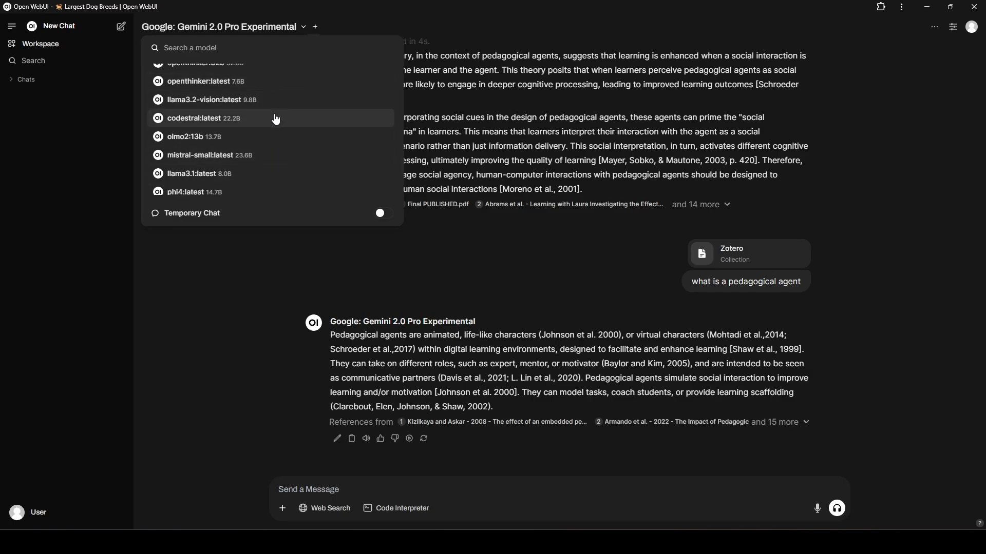
- Scroll the model selector through the local Ollama and Google Gemini models
scroll(down, 3)
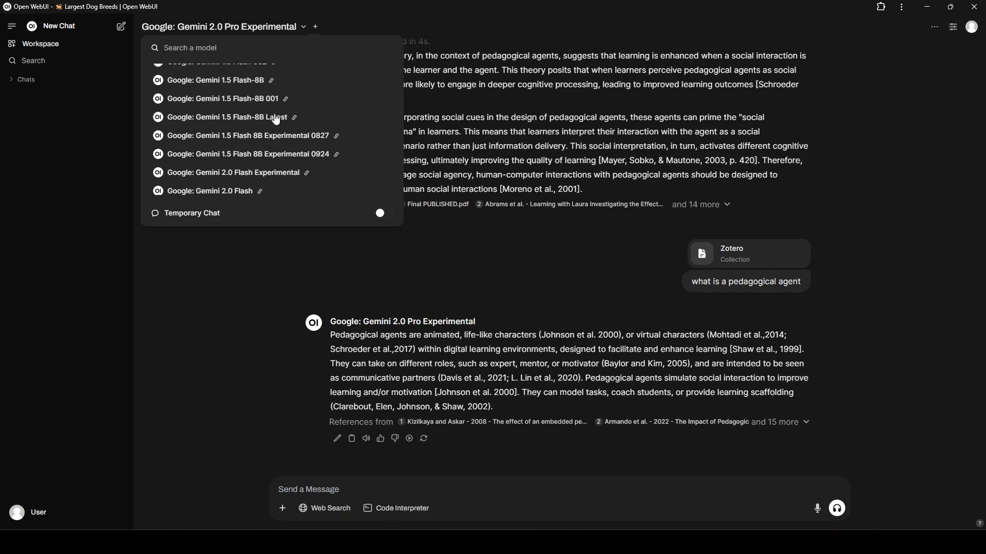